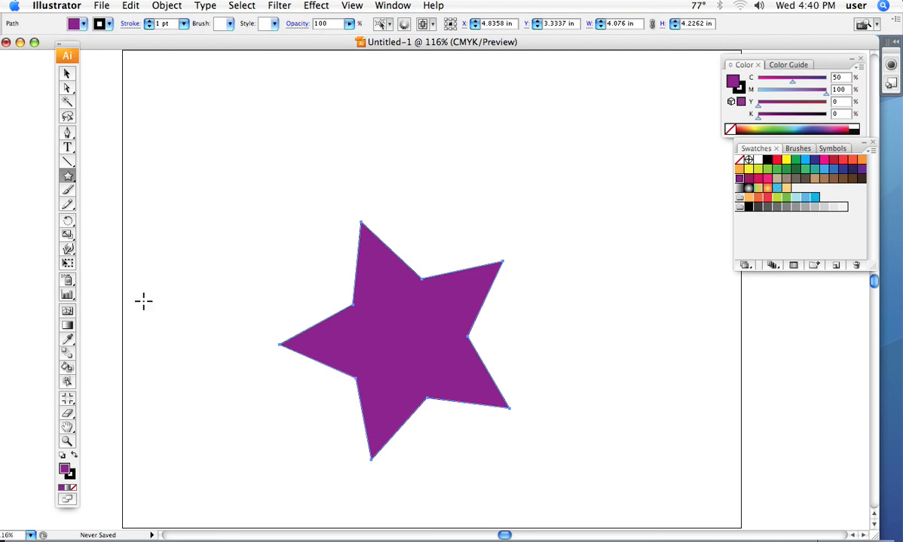
pyautogui.moveTo(182, 97)
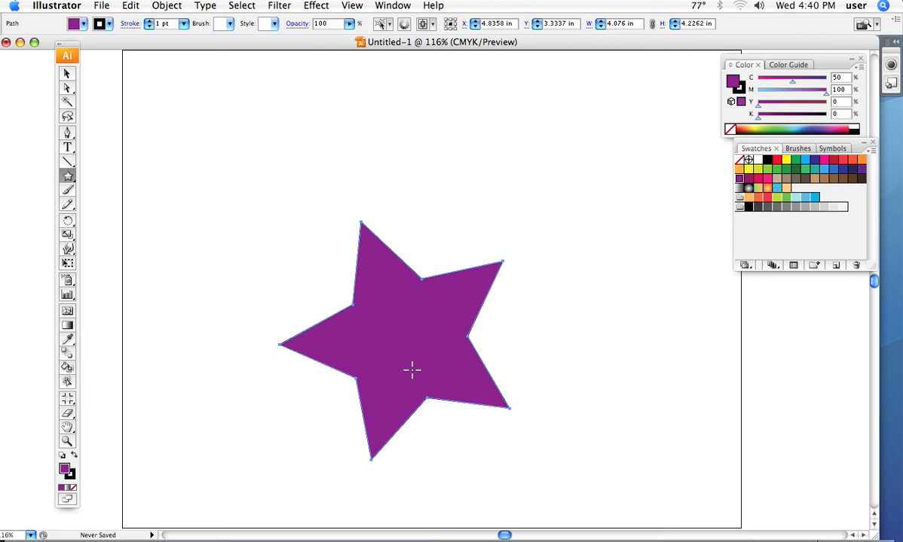
pyautogui.moveTo(395, 311)
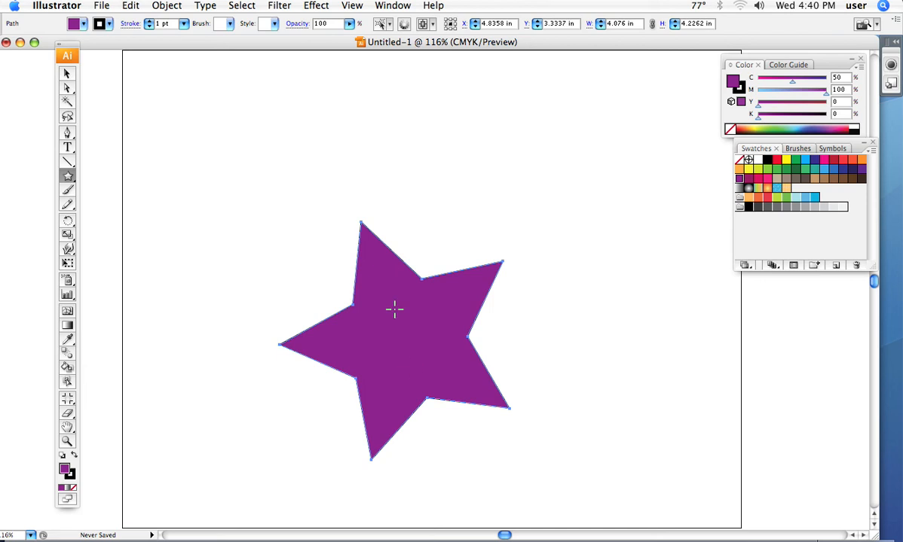
pyautogui.moveTo(262, 138)
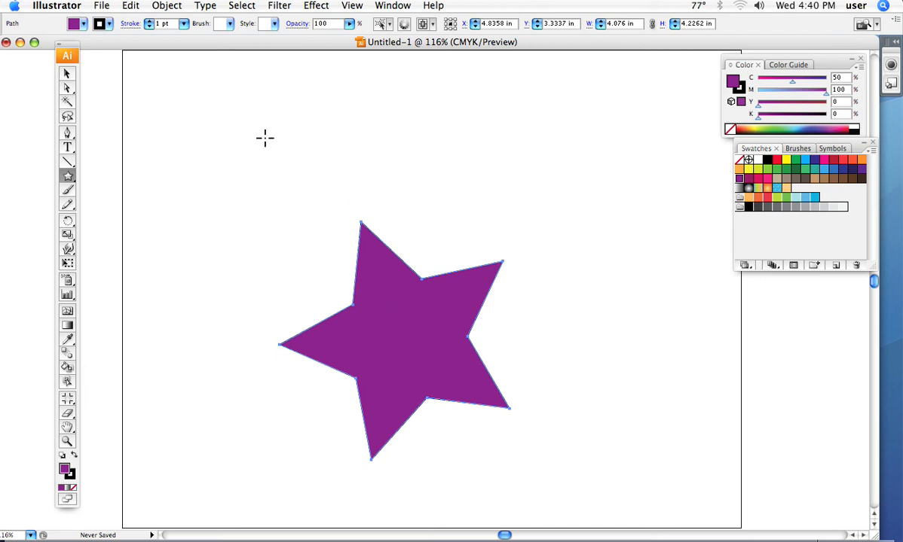
pyautogui.moveTo(367, 150)
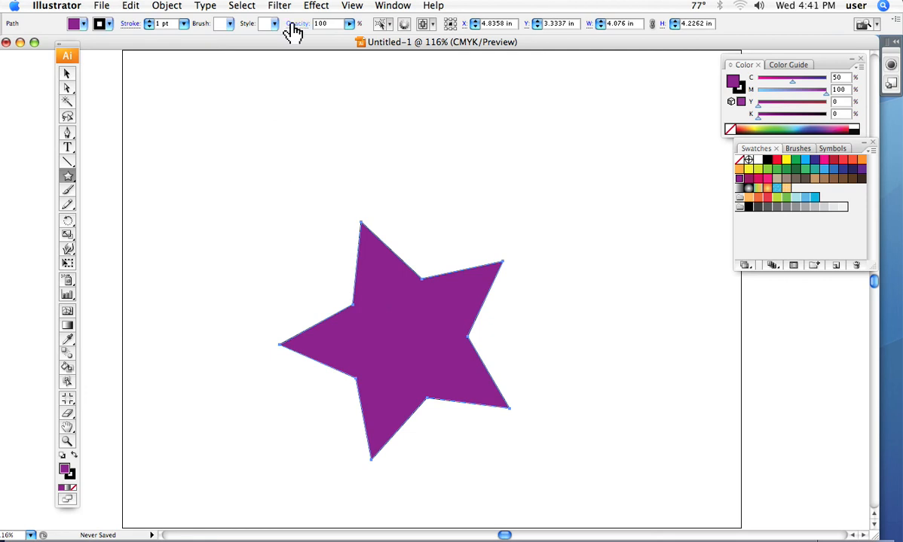
pyautogui.moveTo(331, 42)
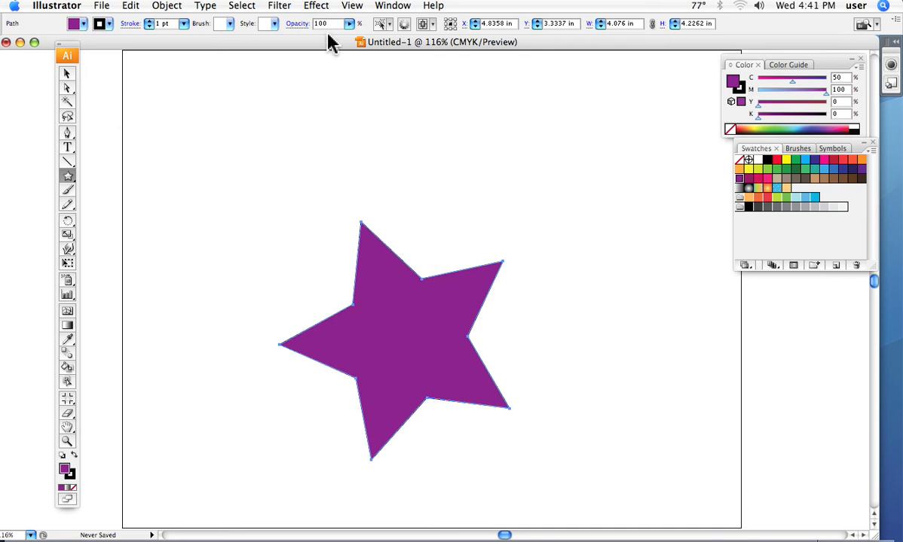
pyautogui.moveTo(313, 12)
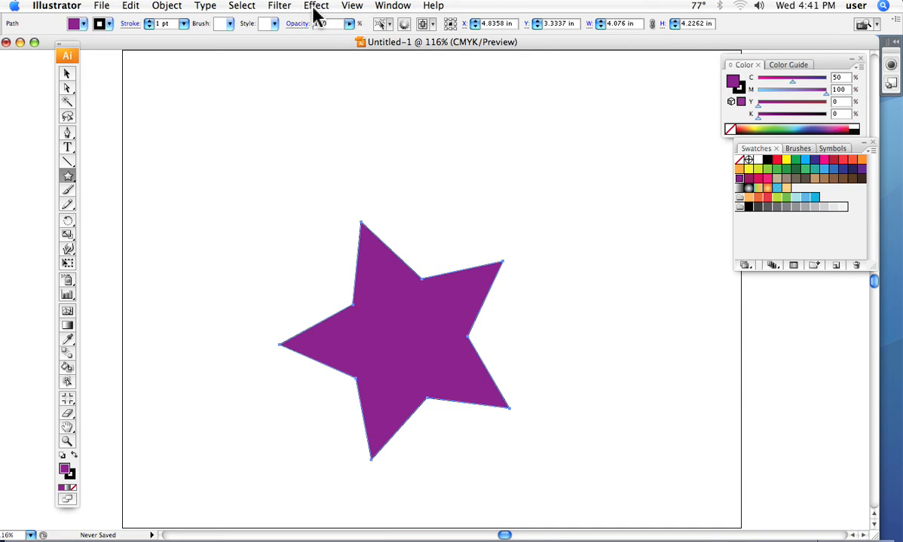
# Bring up the Effect menu to reach the 3D Extrude & Bevel options for the star
pyautogui.click(315, 6)
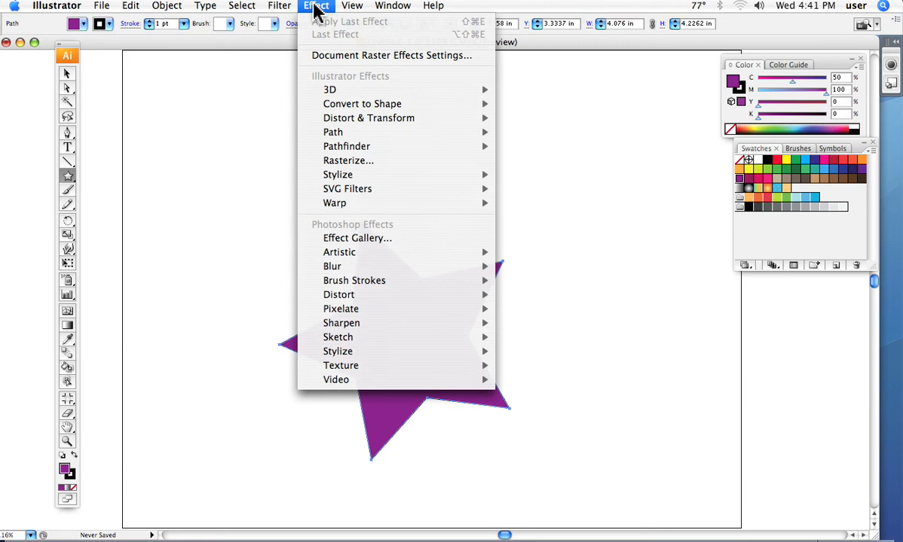
pyautogui.moveTo(329, 91)
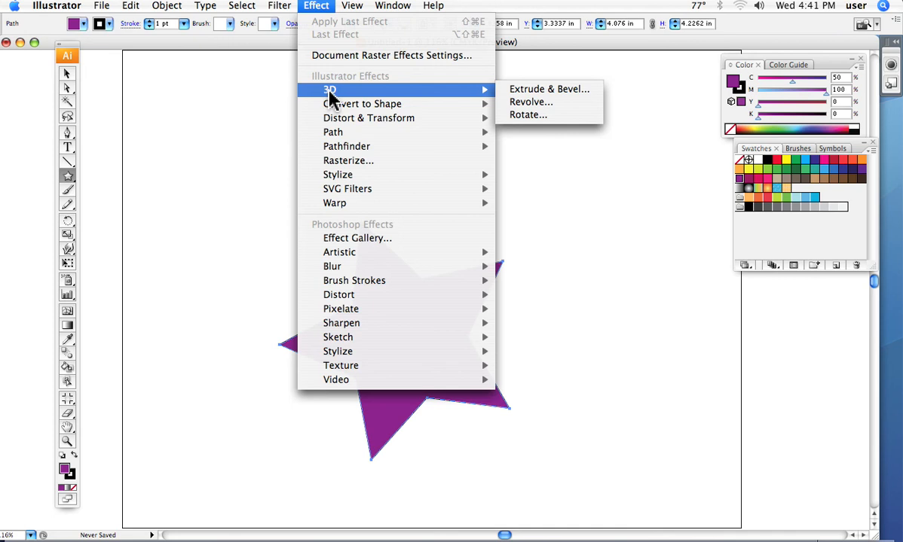
pyautogui.moveTo(542, 100)
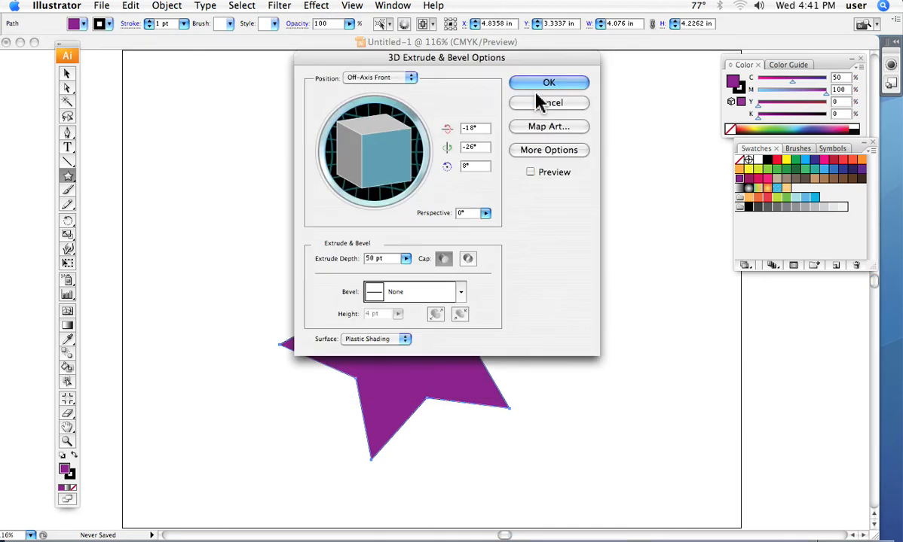
# Move the 3D options dialog off the star, enable Preview and expand More Options
pyautogui.moveTo(446, 57); pyautogui.dragTo(678, 45)
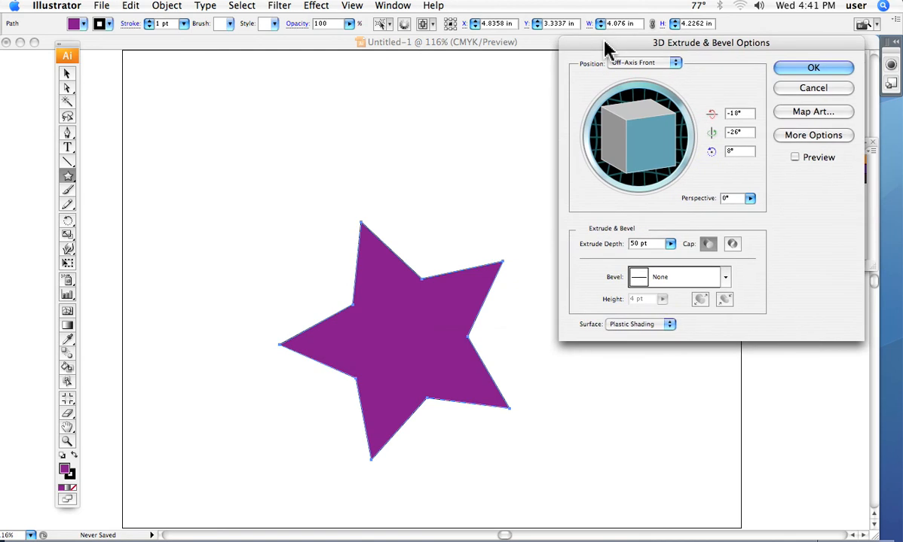
pyautogui.moveTo(454, 113)
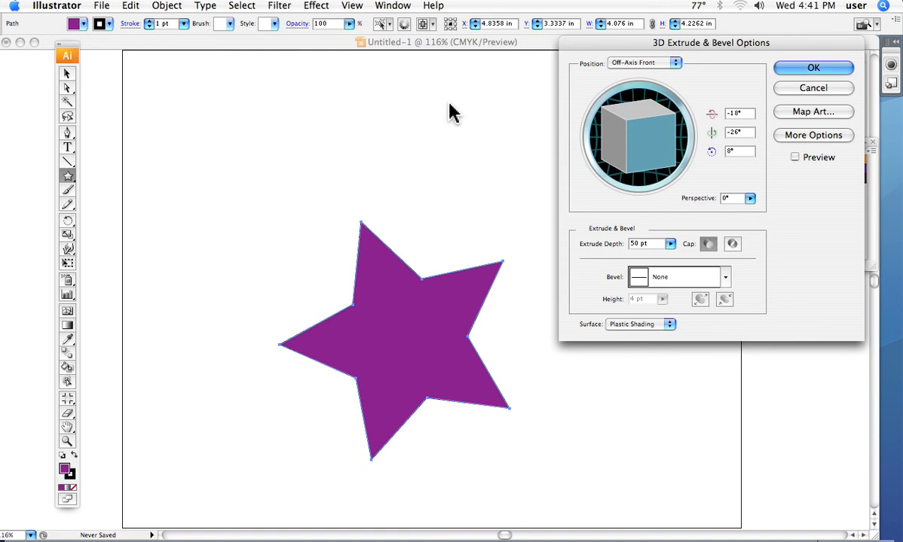
pyautogui.moveTo(712, 153)
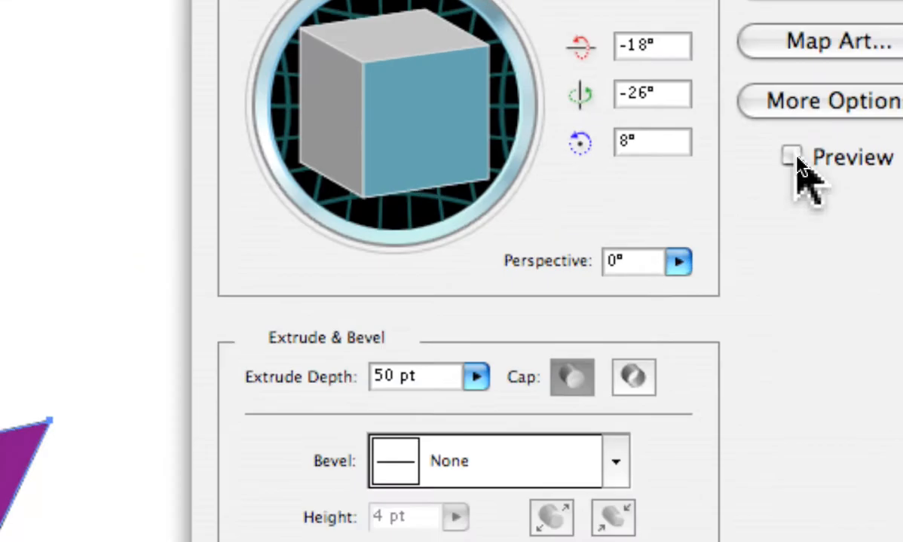
pyautogui.click(795, 158)
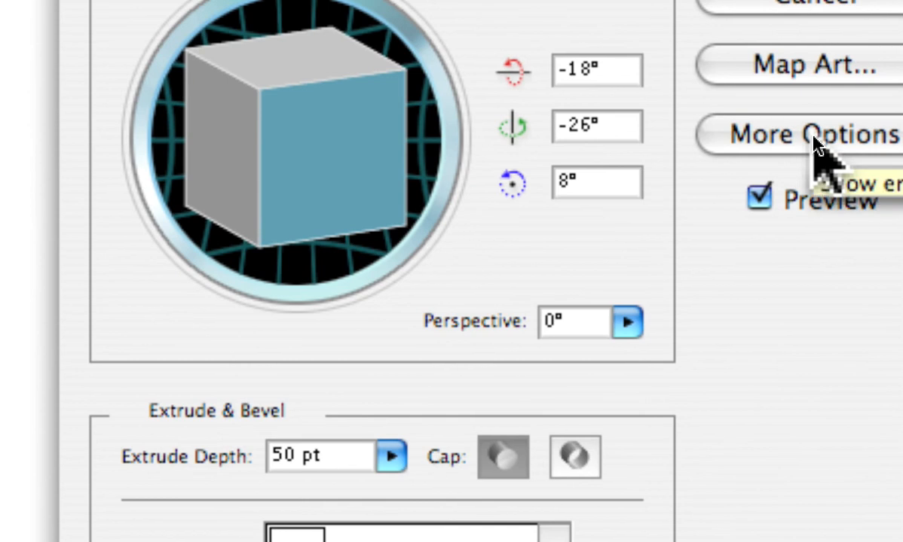
pyautogui.click(817, 133)
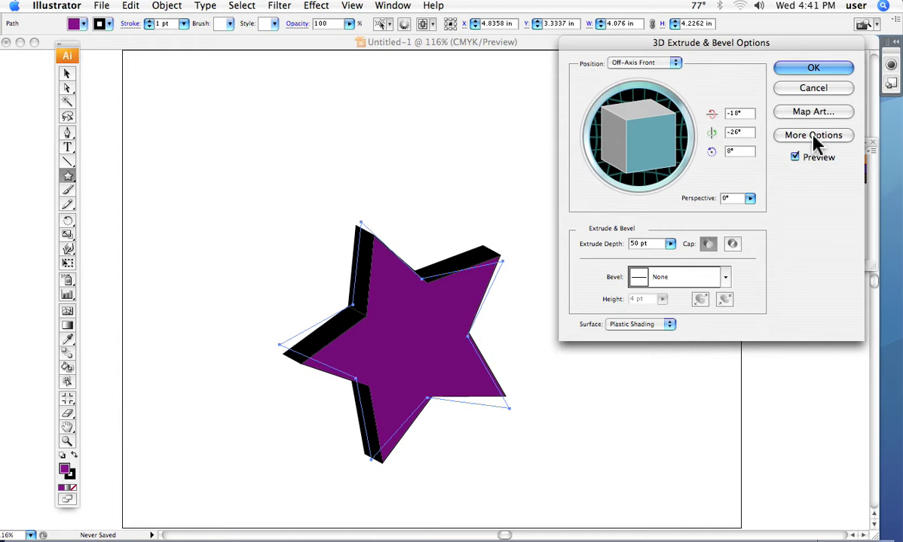
pyautogui.click(813, 136)
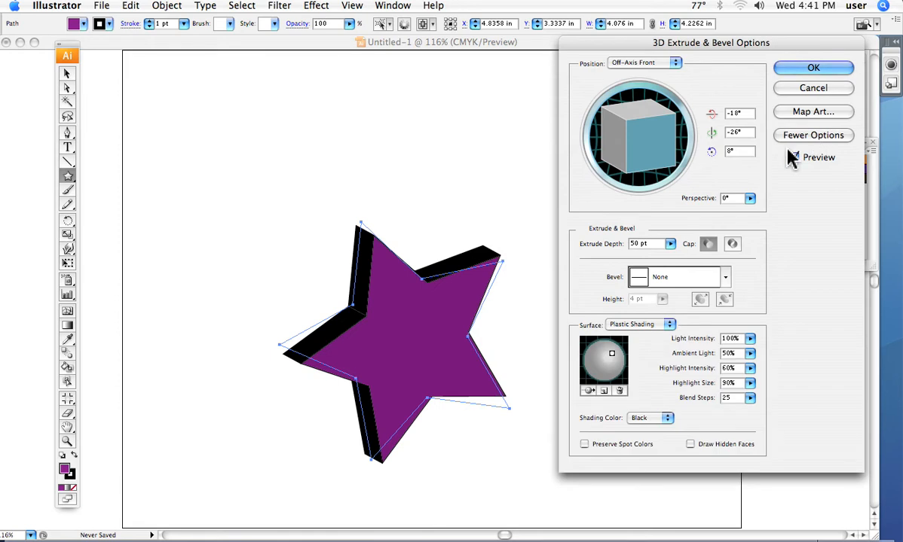
# Rotate the 50 pt extruded star with the track cube until it settles at a tilted 3D angle
pyautogui.click(792, 156)
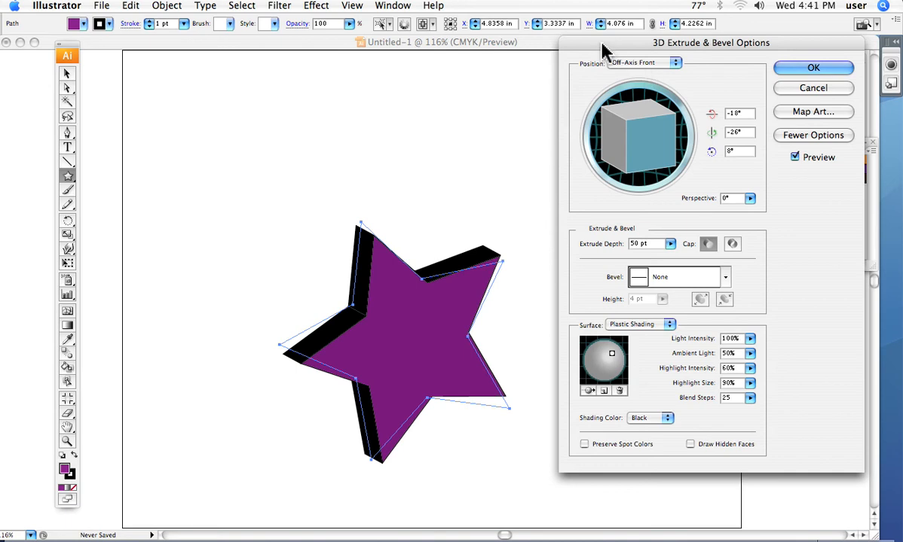
pyautogui.moveTo(414, 284)
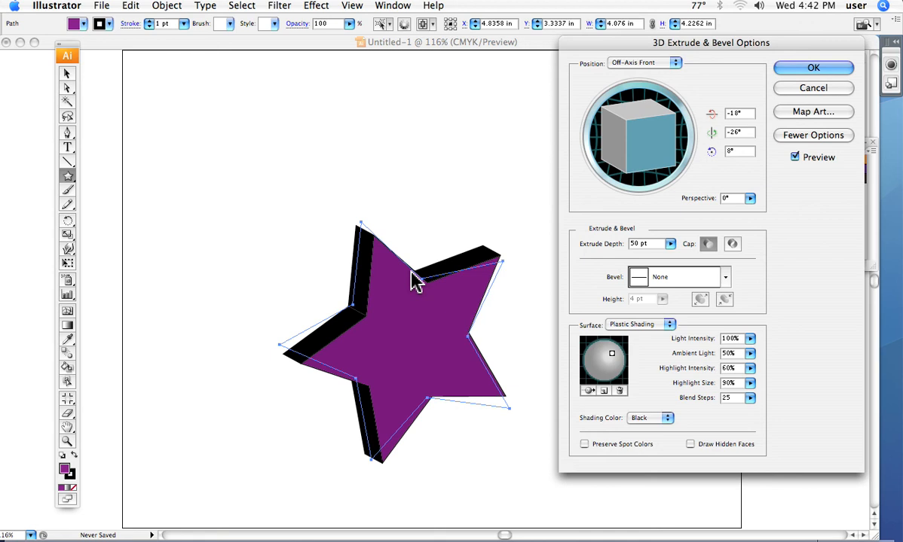
pyautogui.moveTo(624, 101)
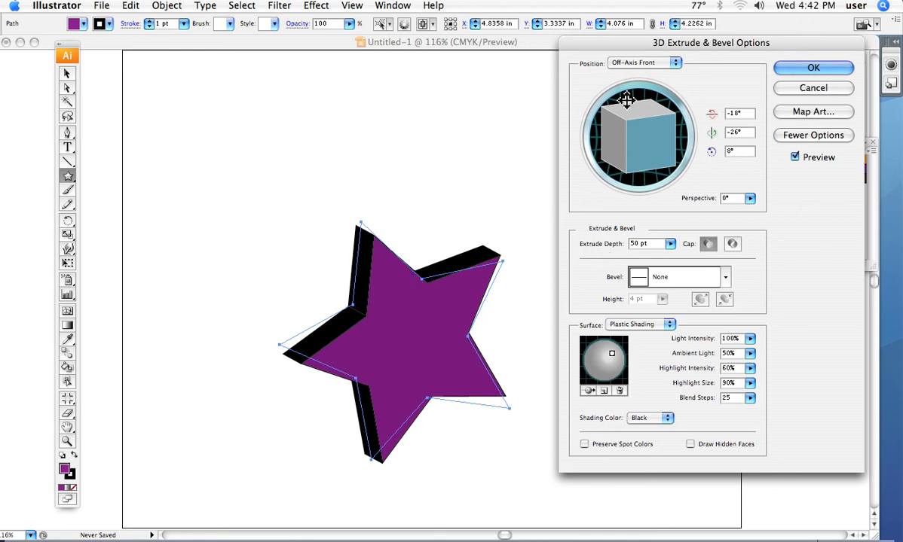
pyautogui.moveTo(645, 155)
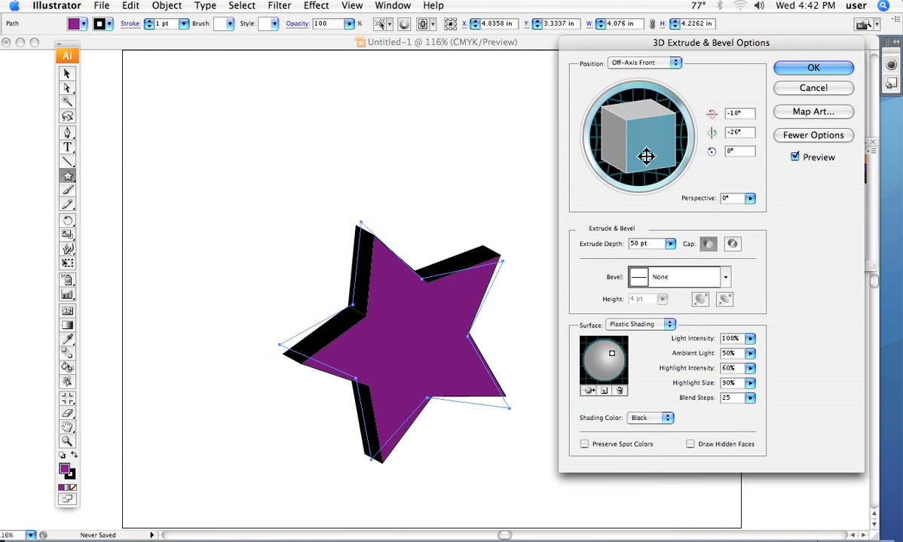
pyautogui.moveTo(646, 155); pyautogui.dragTo(647, 145)
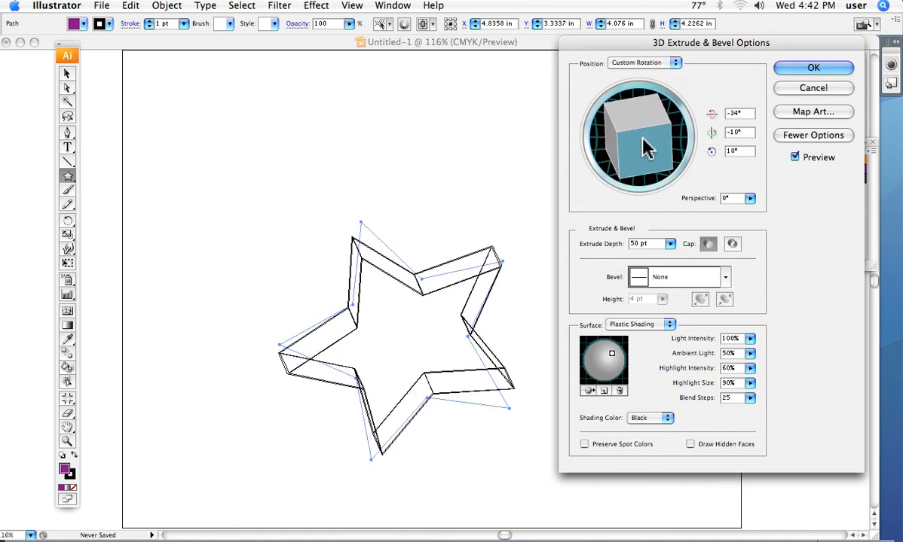
pyautogui.moveTo(641, 148); pyautogui.dragTo(651, 129)
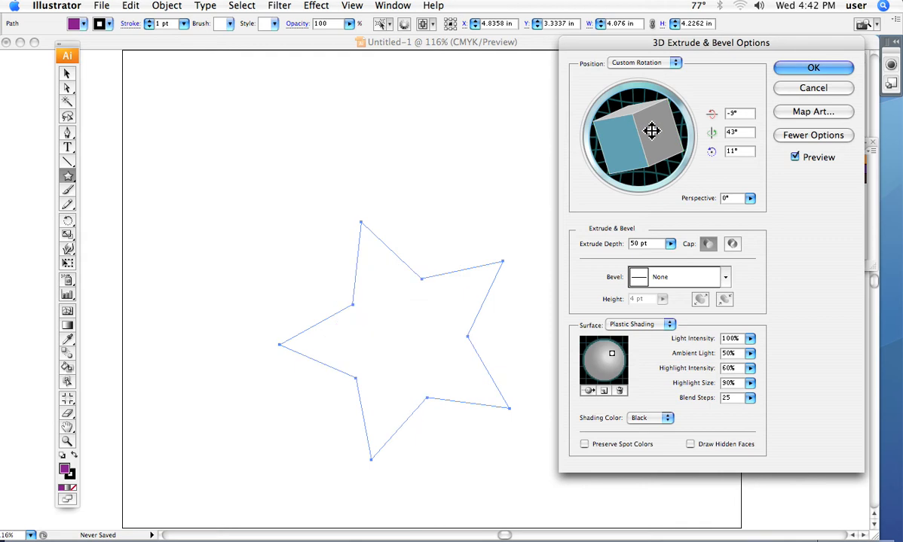
pyautogui.moveTo(651, 132); pyautogui.dragTo(663, 144)
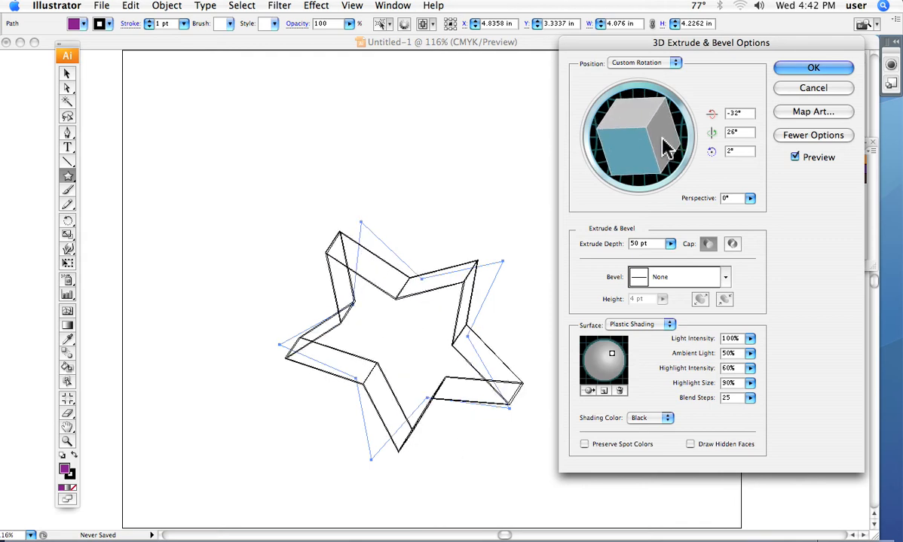
pyautogui.moveTo(663, 147); pyautogui.dragTo(613, 148)
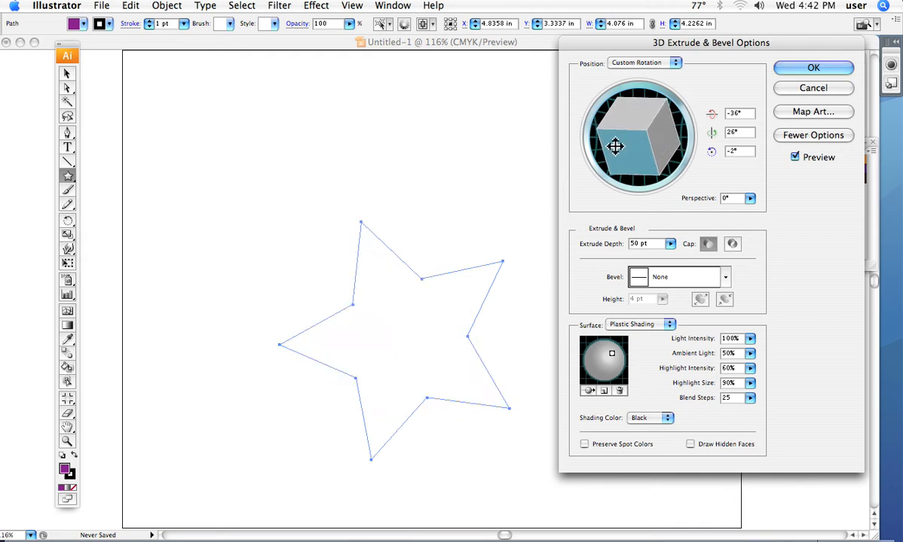
pyautogui.moveTo(616, 146); pyautogui.dragTo(633, 113)
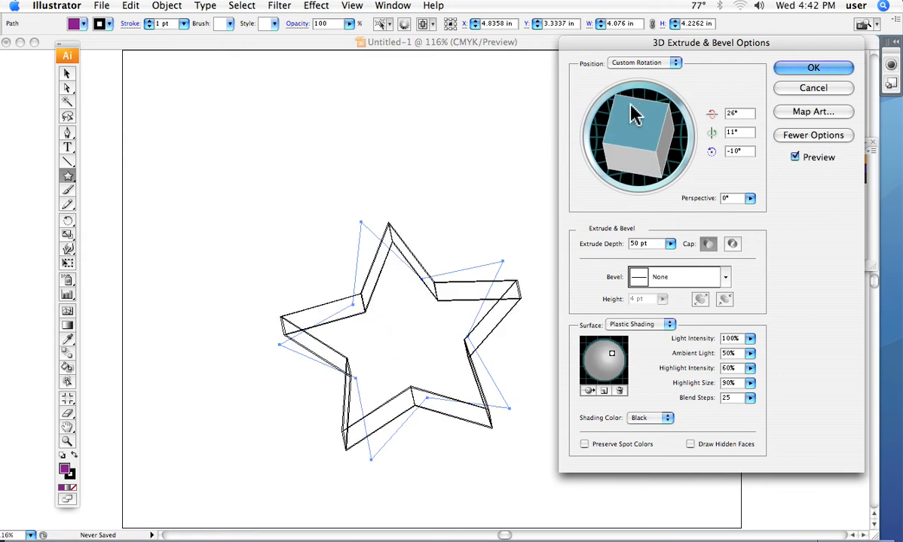
pyautogui.moveTo(635, 113); pyautogui.dragTo(618, 148)
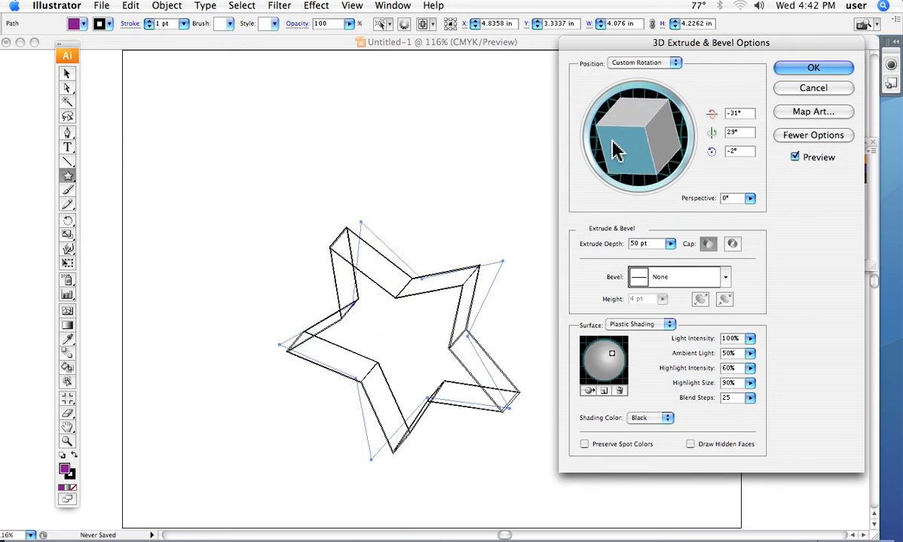
pyautogui.moveTo(618, 148); pyautogui.dragTo(617, 142)
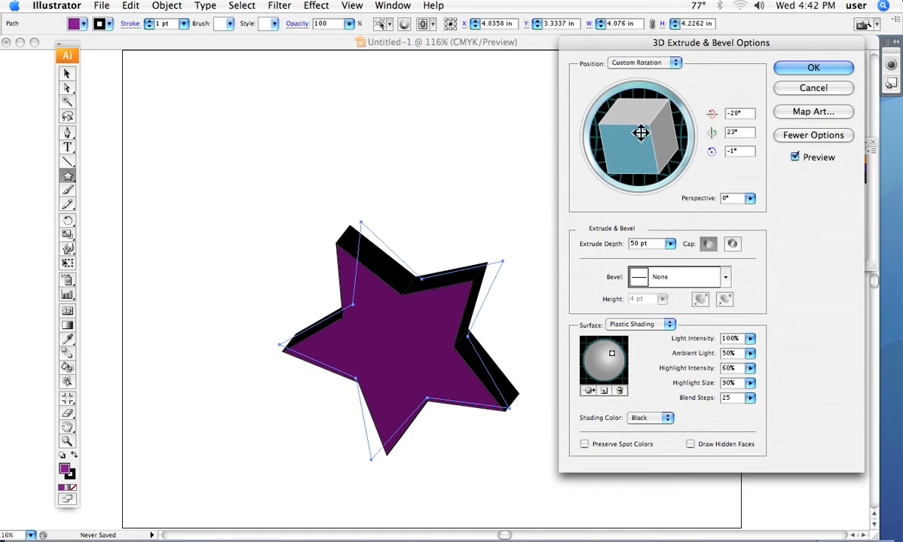
pyautogui.moveTo(640, 133); pyautogui.dragTo(625, 126)
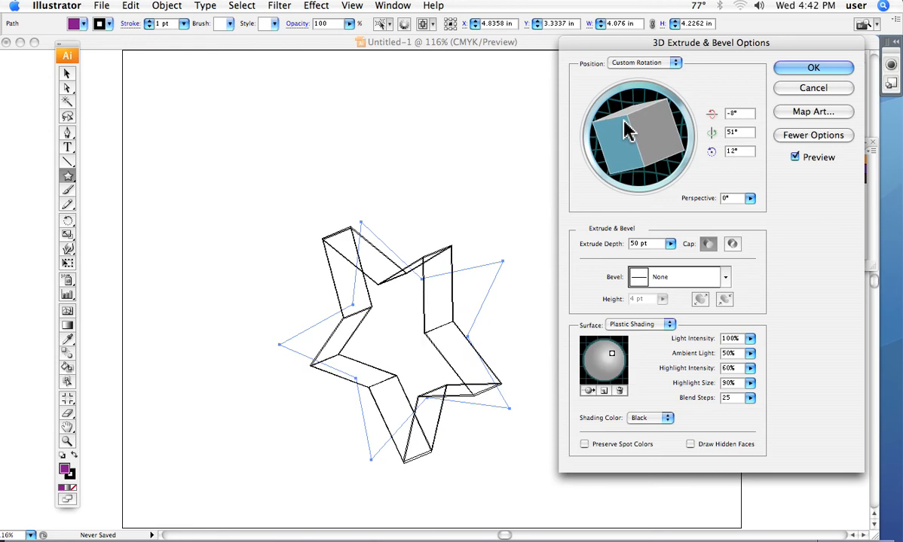
pyautogui.moveTo(630, 128); pyautogui.dragTo(629, 124)
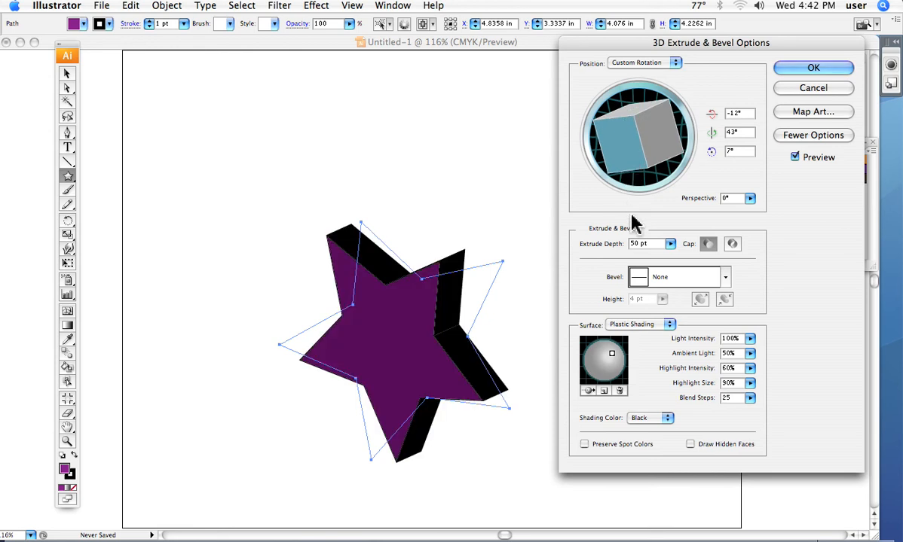
pyautogui.moveTo(630, 249)
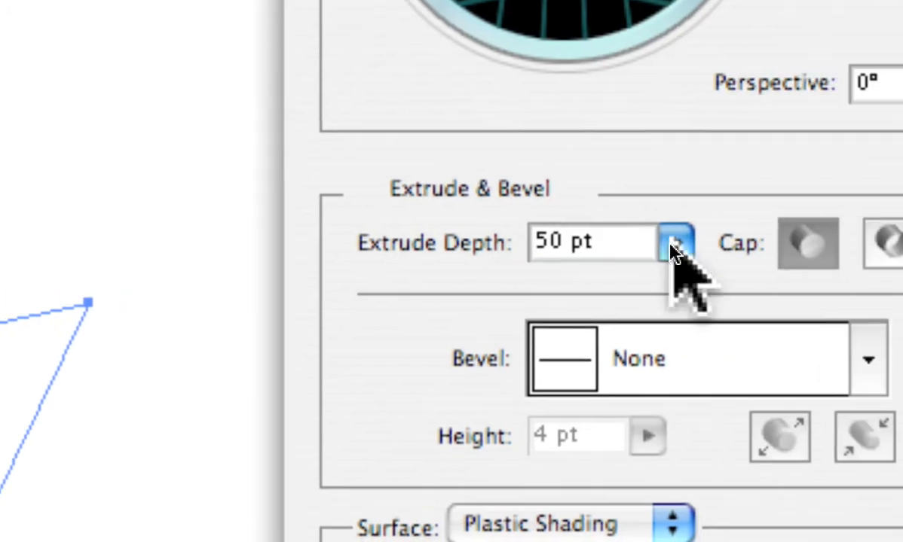
# Change the star's Extrude Depth from 50 pt to about 96 pt with the slider
pyautogui.click(675, 243)
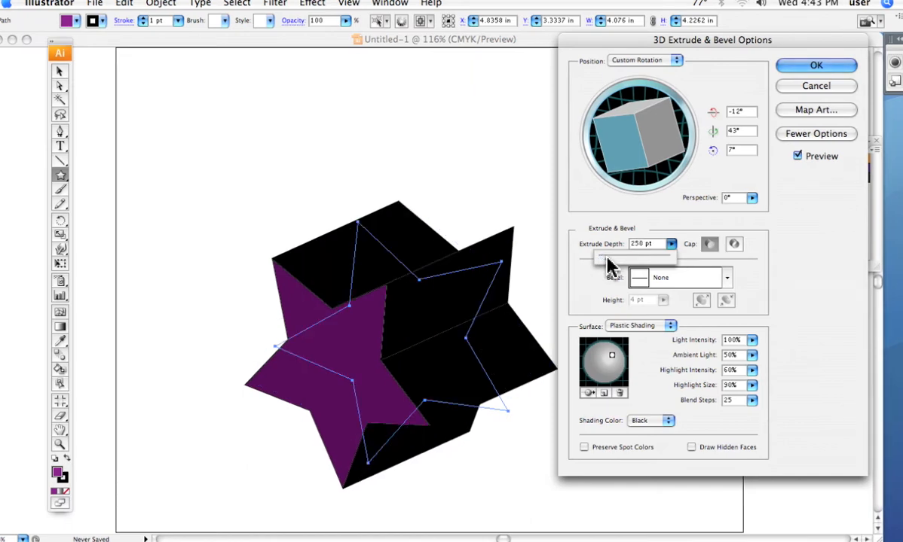
pyautogui.moveTo(671, 257); pyautogui.dragTo(611, 257)
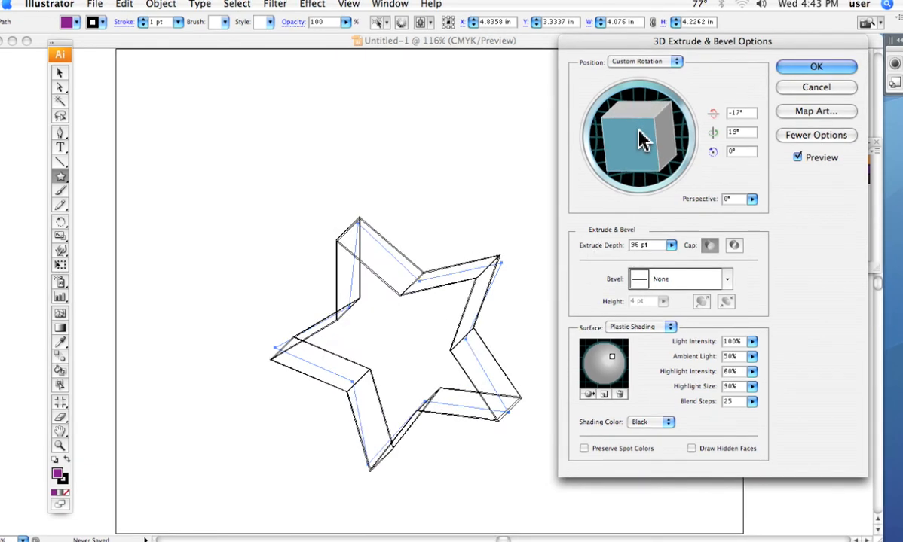
# Tilt the star slightly and toggle the Cap buttons so its front face is solid
pyautogui.moveTo(640, 139); pyautogui.dragTo(633, 138)
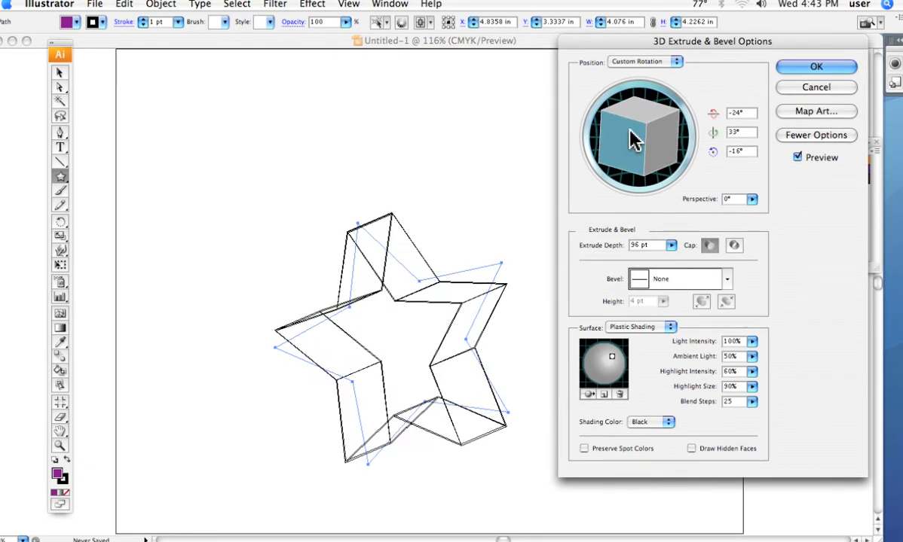
pyautogui.click(712, 244)
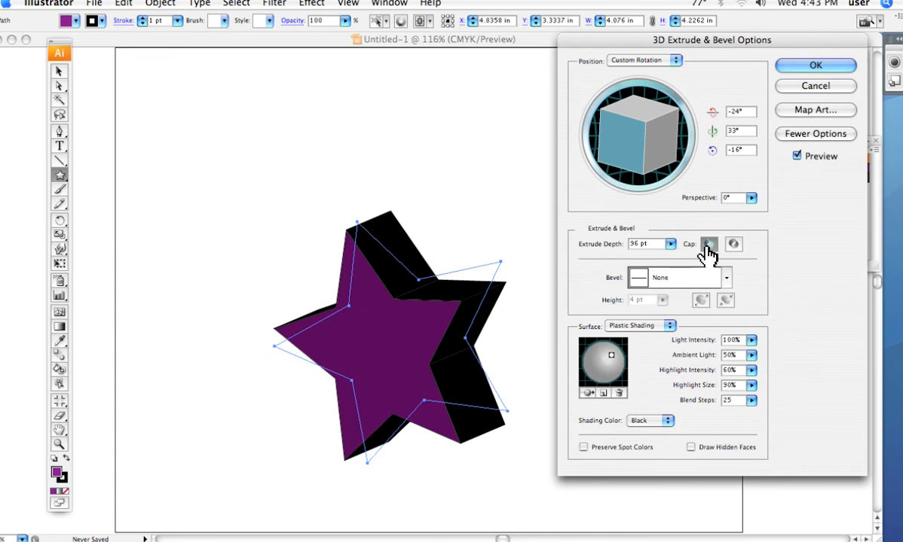
pyautogui.moveTo(709, 244)
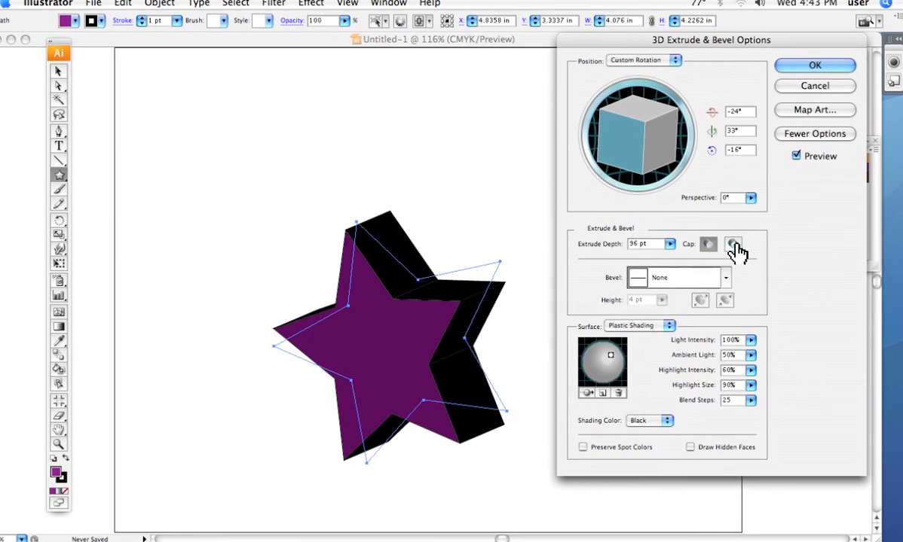
pyautogui.click(732, 244)
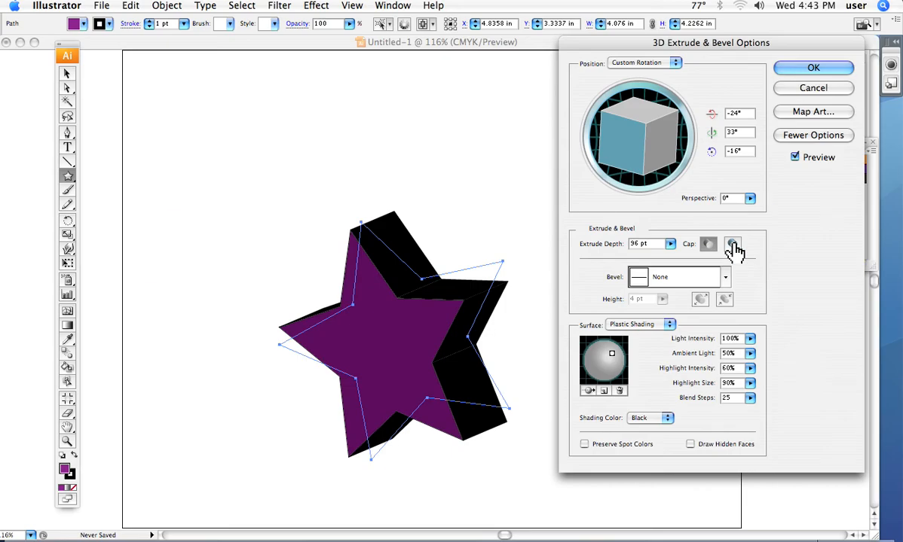
# Uncap the star, rotate it to a steeper 3D angle, then cap it solid again
pyautogui.click(732, 244)
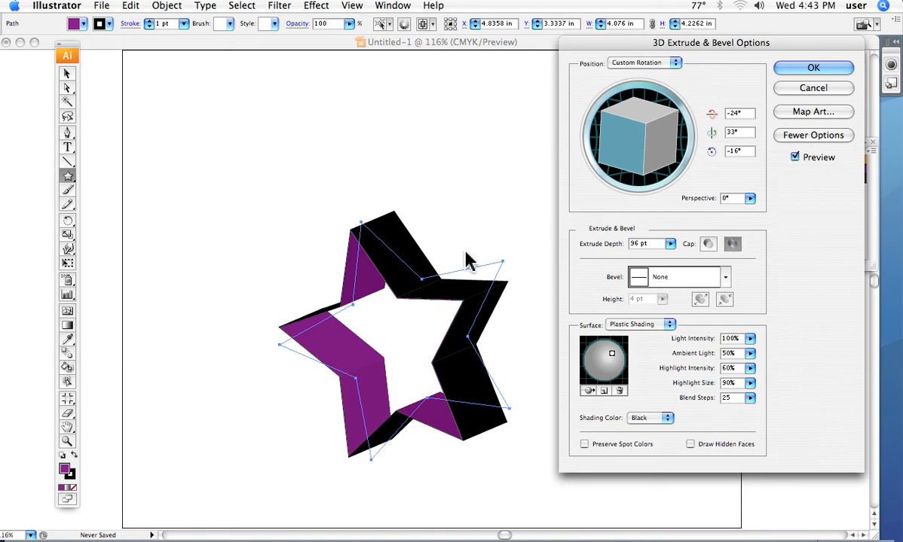
pyautogui.moveTo(640, 135); pyautogui.dragTo(621, 143)
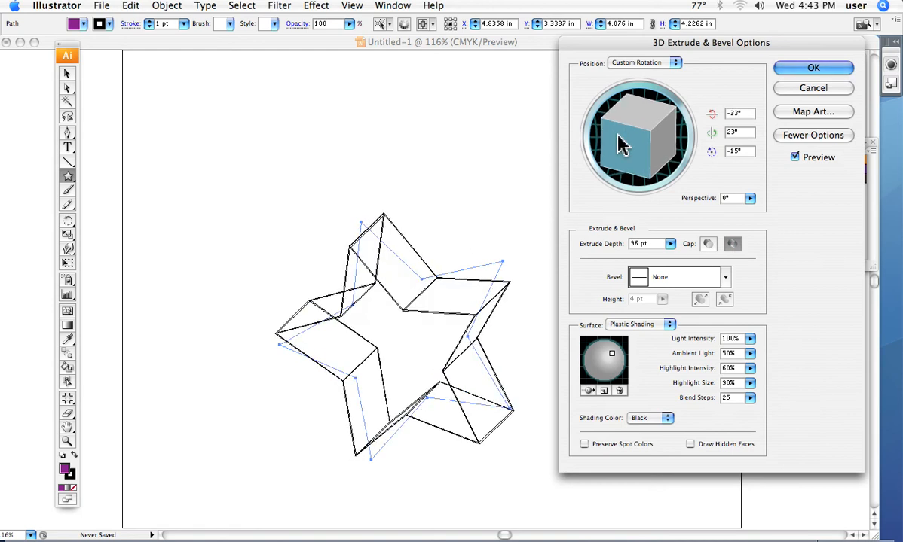
pyautogui.moveTo(618, 143); pyautogui.dragTo(641, 151)
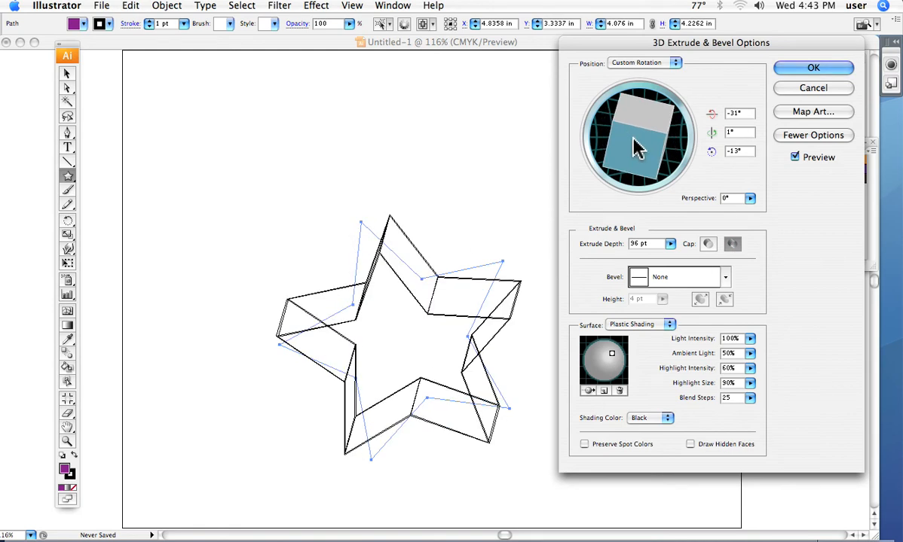
pyautogui.moveTo(636, 148); pyautogui.dragTo(662, 139)
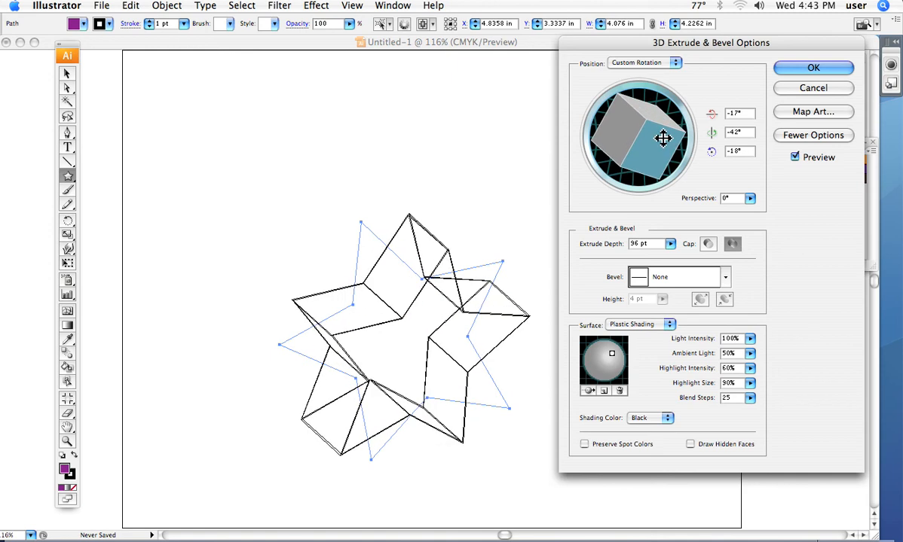
pyautogui.moveTo(663, 139); pyautogui.dragTo(620, 150)
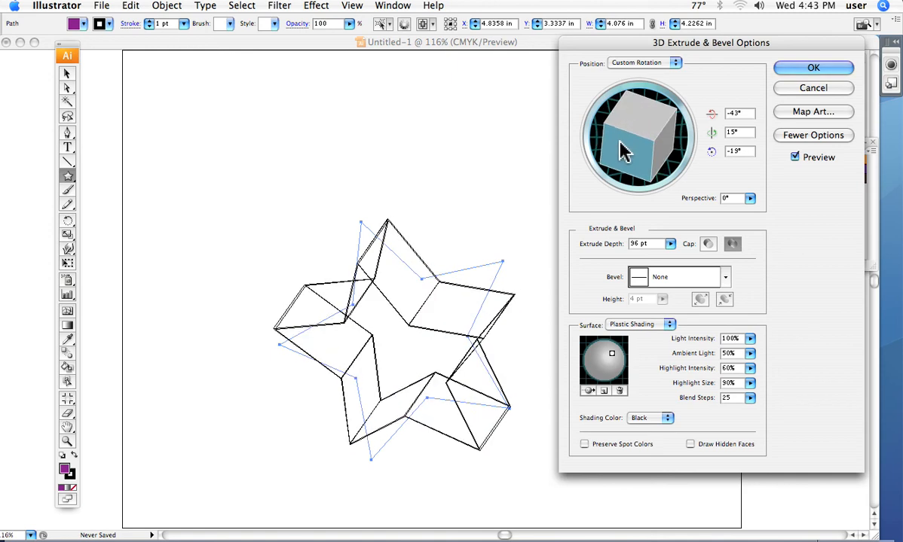
pyautogui.moveTo(625, 148); pyautogui.dragTo(621, 145)
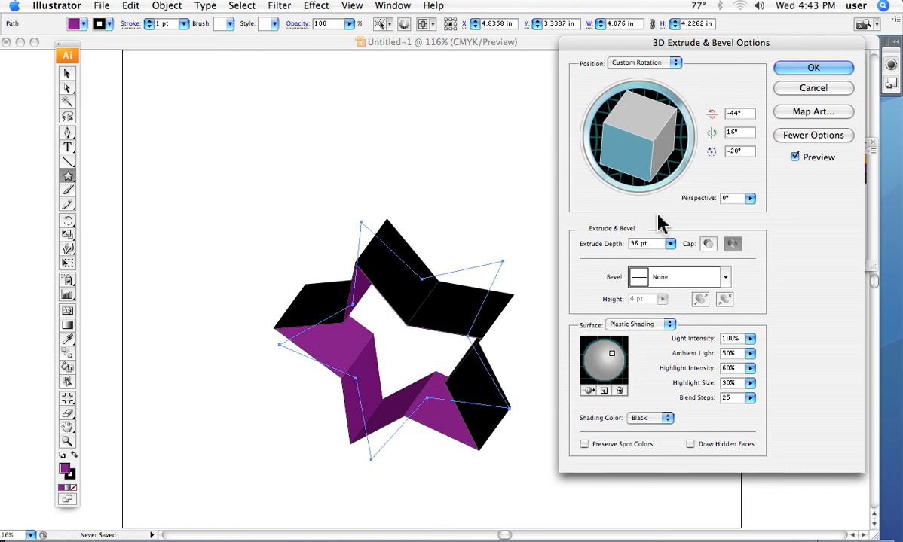
pyautogui.moveTo(709, 244)
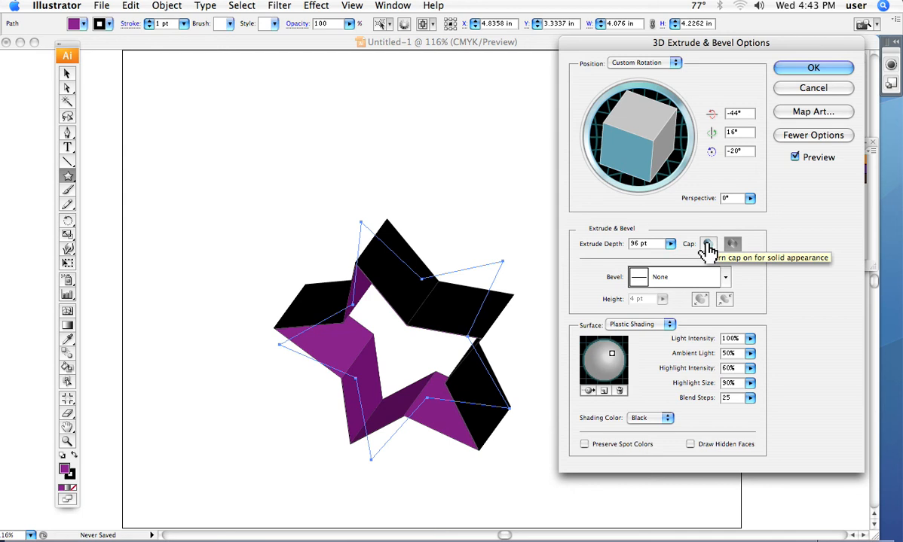
pyautogui.click(708, 244)
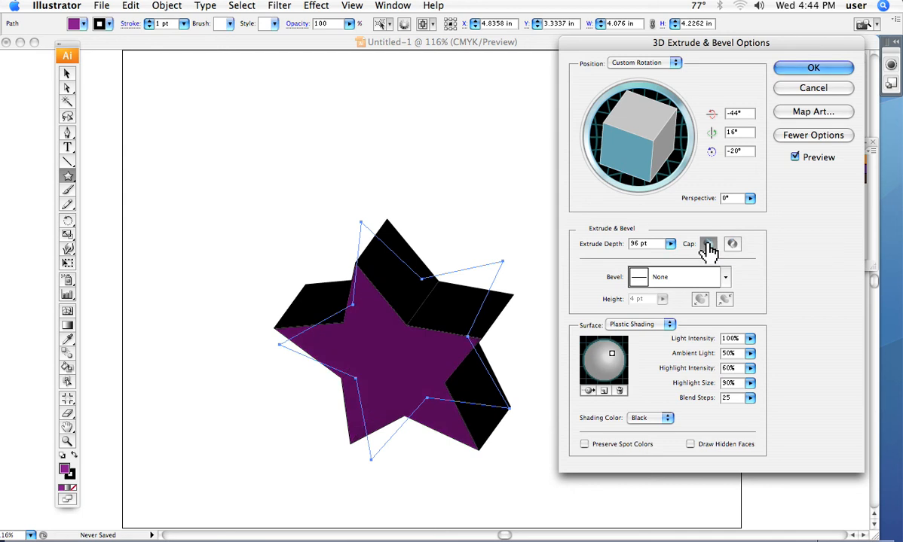
pyautogui.moveTo(724, 294)
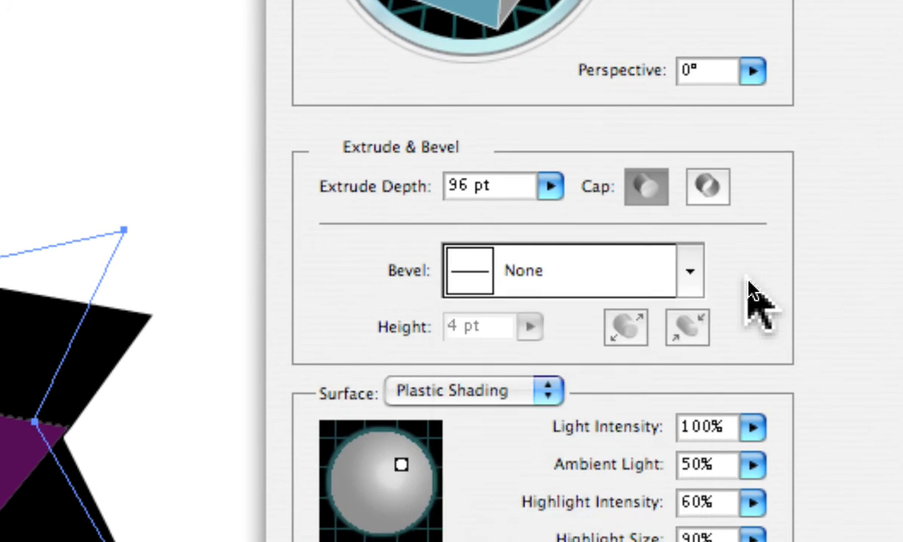
pyautogui.click(692, 270)
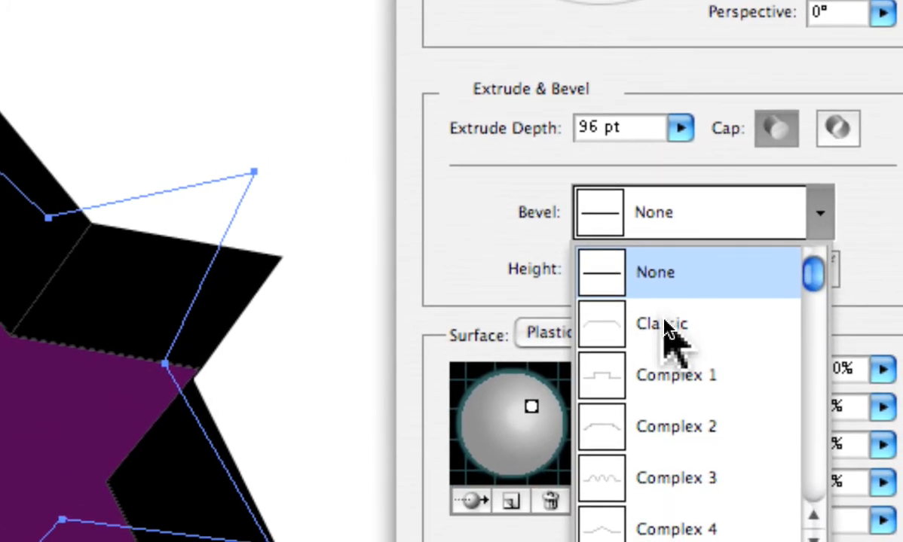
pyautogui.click(663, 324)
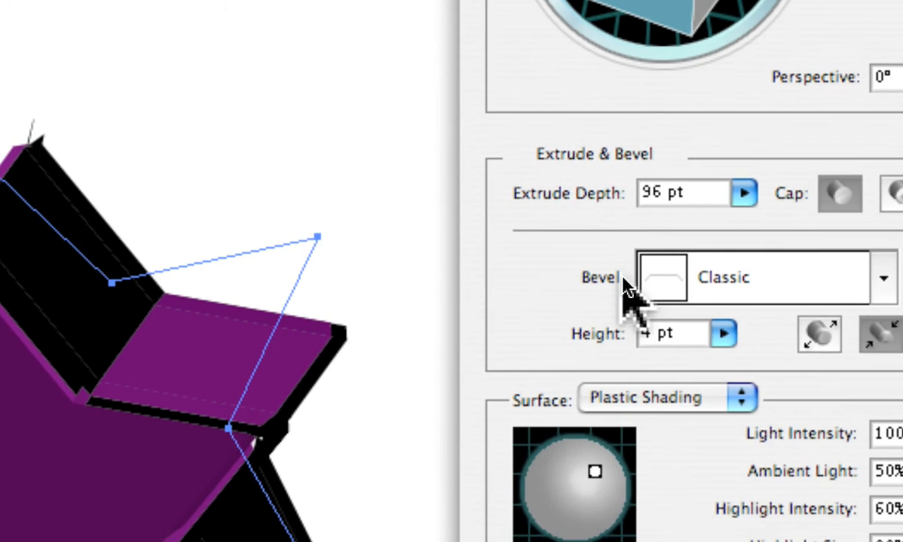
pyautogui.moveTo(636, 304)
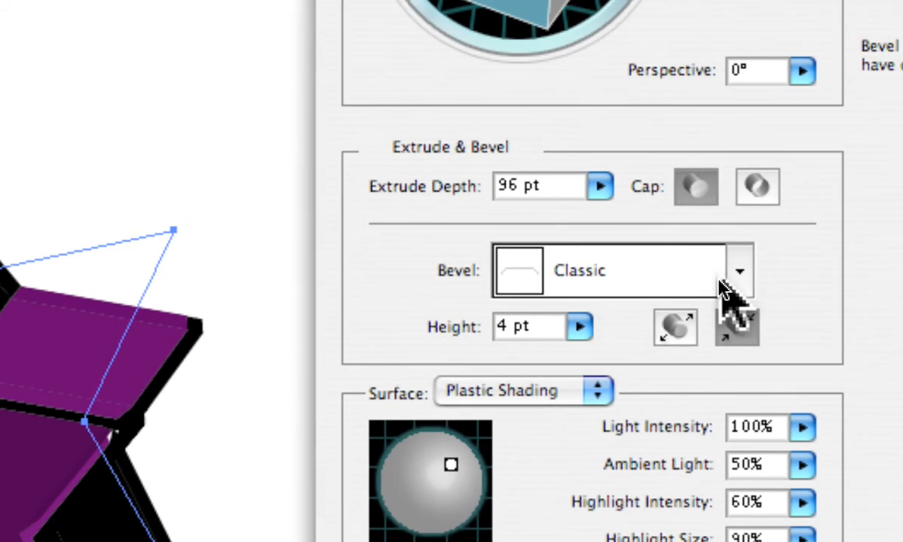
pyautogui.click(741, 271)
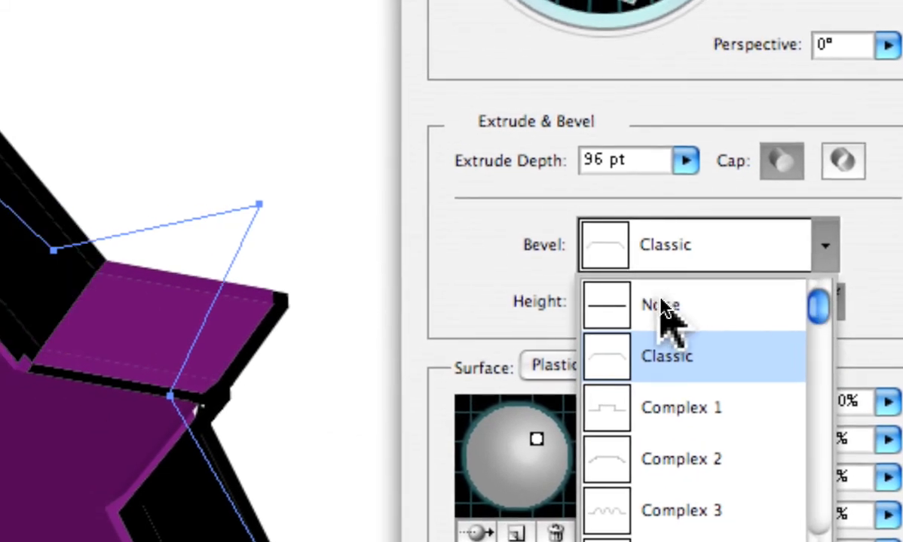
pyautogui.click(657, 306)
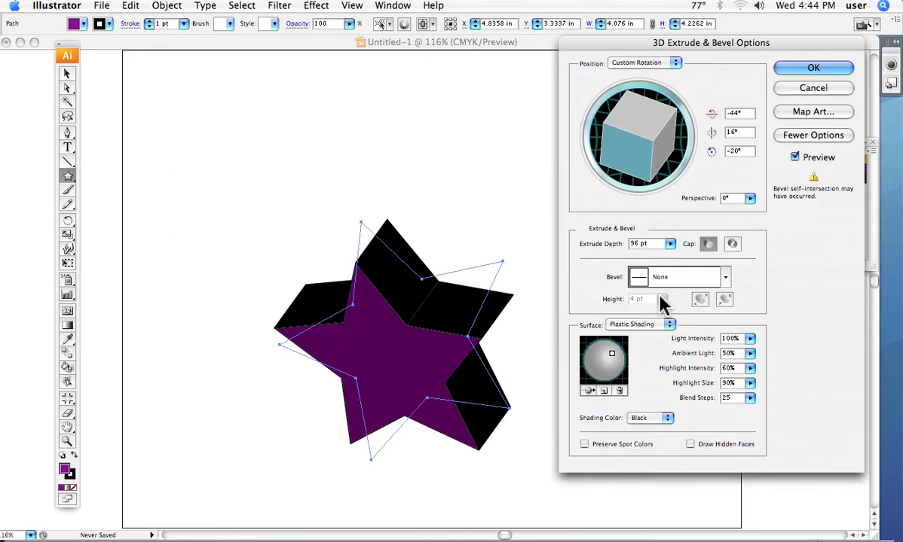
pyautogui.moveTo(645, 301)
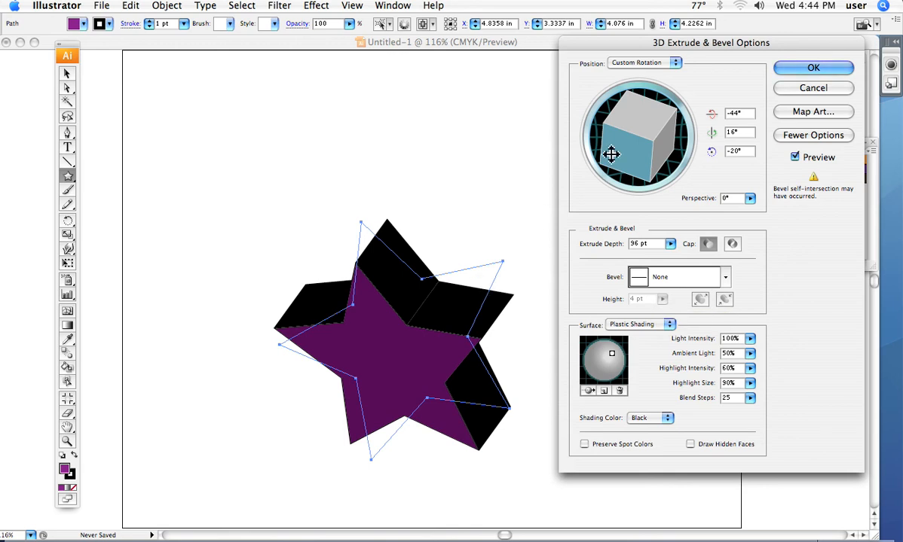
# Rotate the star slightly and cycle the Surface setting through diffuse and plastic shading
pyautogui.moveTo(610, 154); pyautogui.dragTo(639, 137)
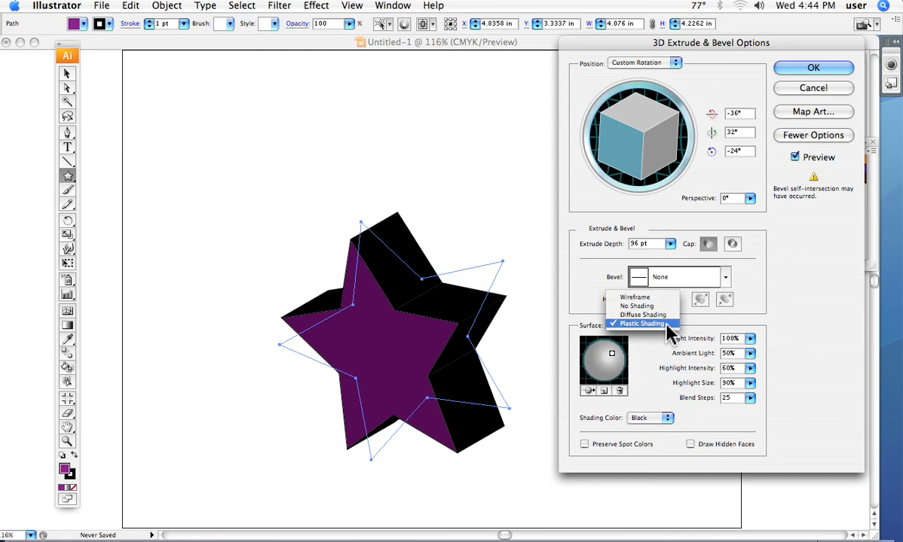
pyautogui.moveTo(651, 306)
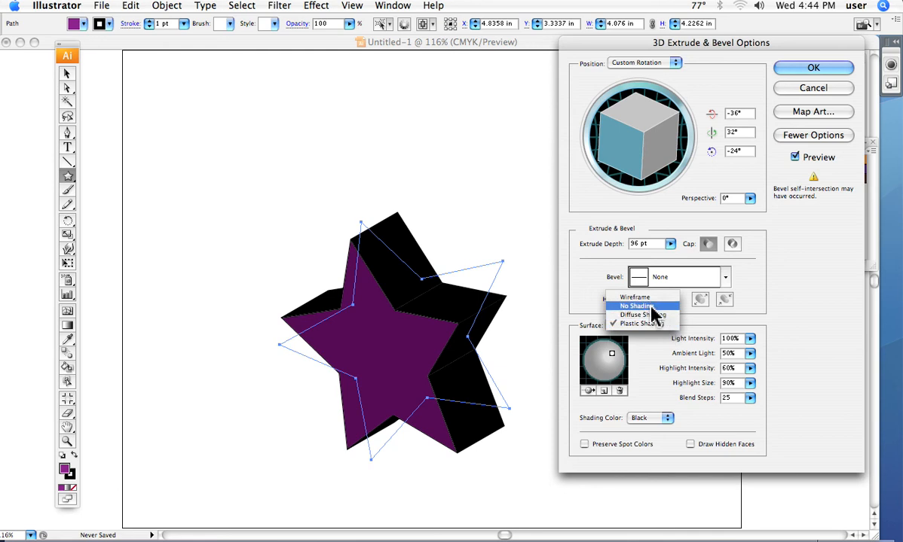
pyautogui.click(633, 315)
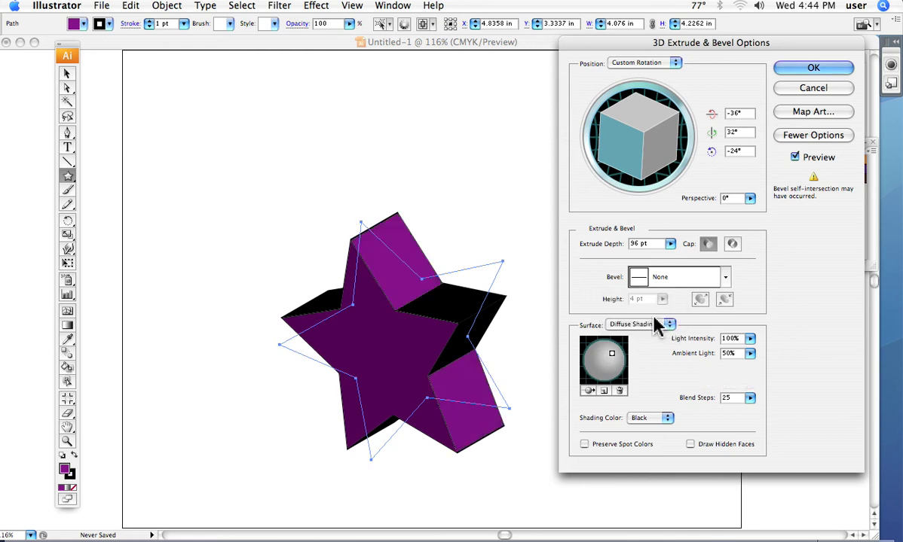
pyautogui.moveTo(669, 326)
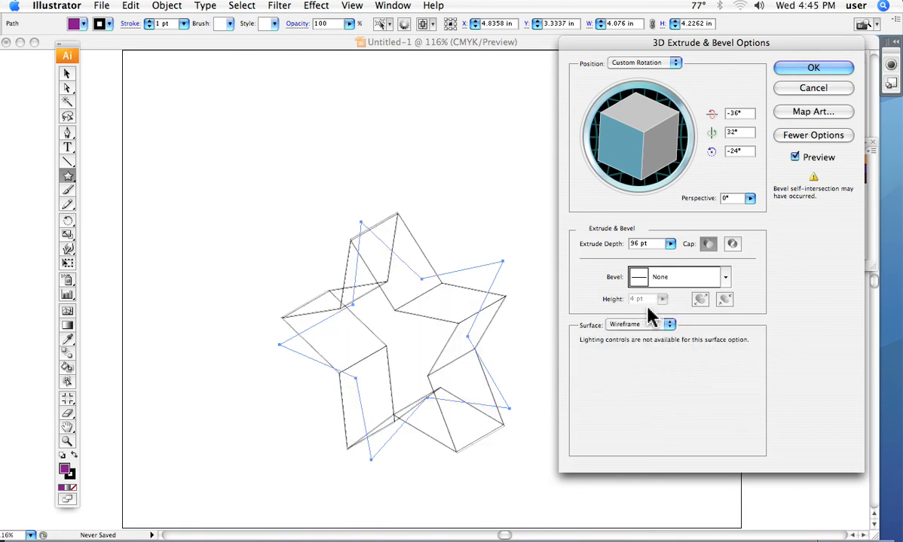
pyautogui.click(636, 326)
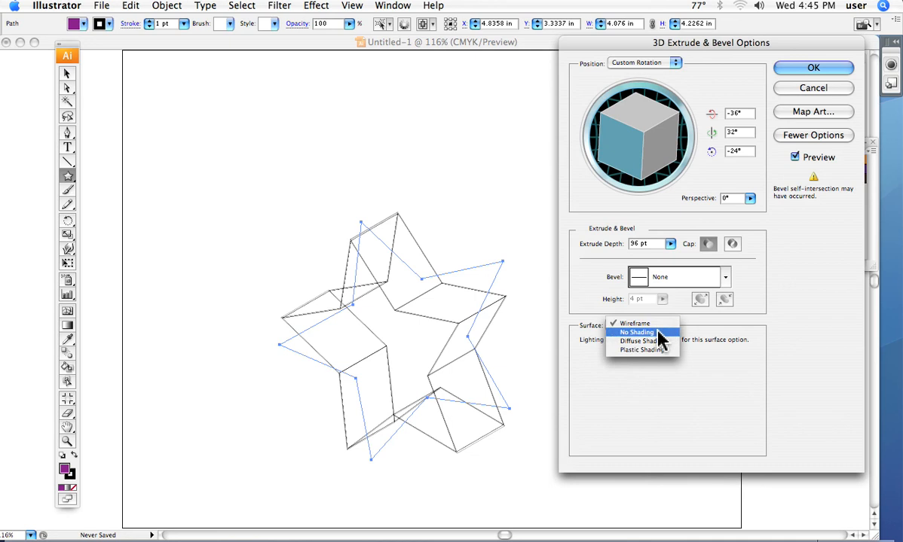
pyautogui.click(636, 333)
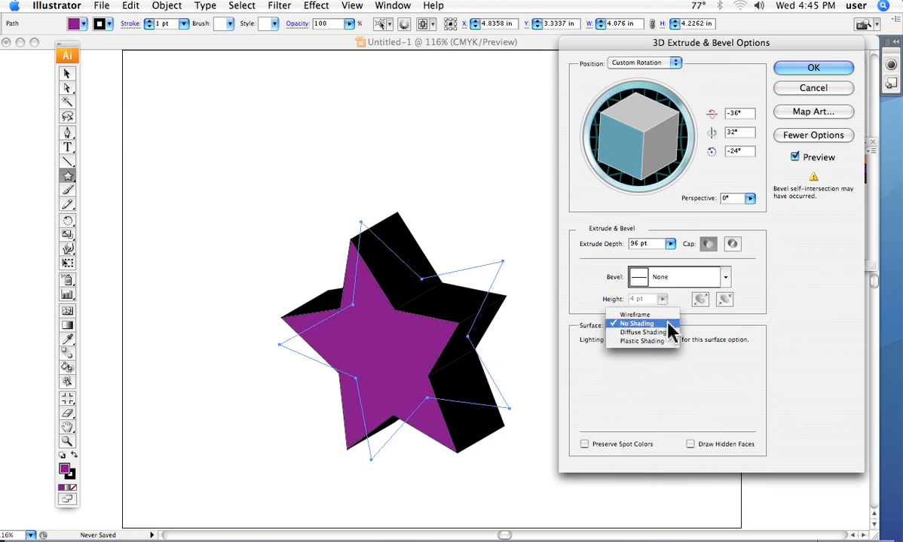
pyautogui.click(636, 342)
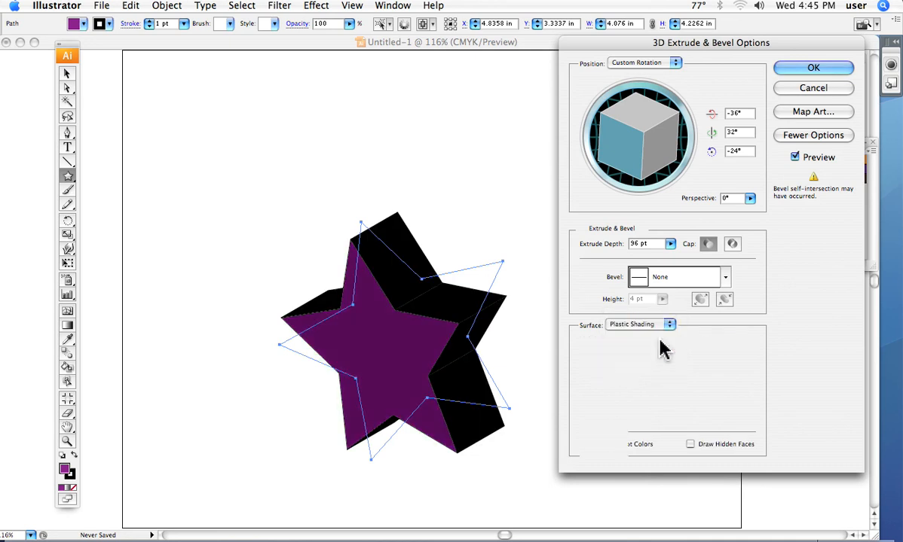
pyautogui.click(669, 324)
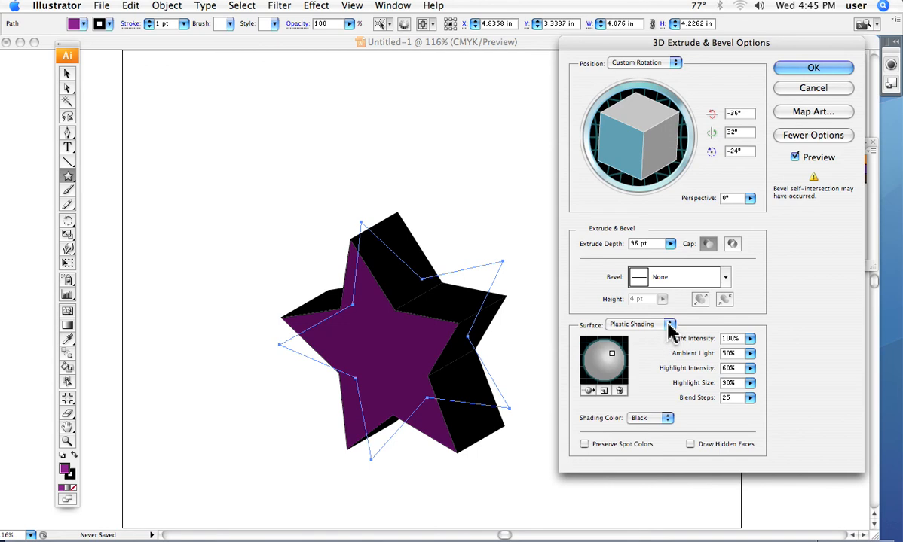
pyautogui.moveTo(669, 330)
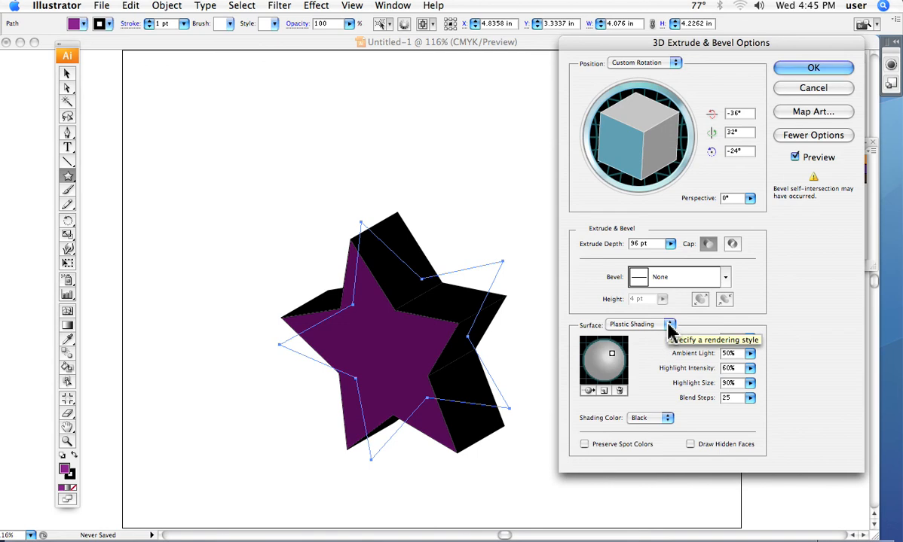
pyautogui.click(669, 324)
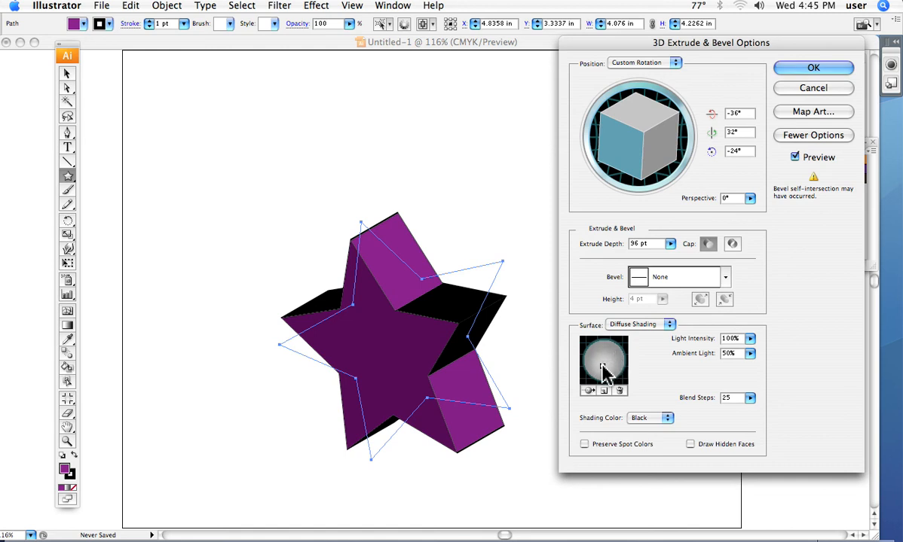
# Nudge the light source, return to Plastic Shading and rotate the star to about -7°, 44°, 29°
pyautogui.moveTo(605, 370); pyautogui.dragTo(590, 363)
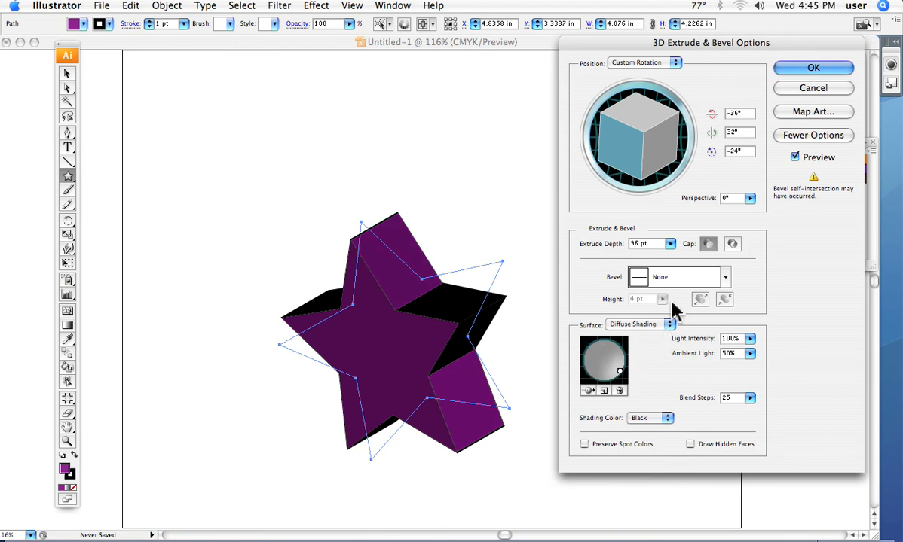
pyautogui.click(647, 322)
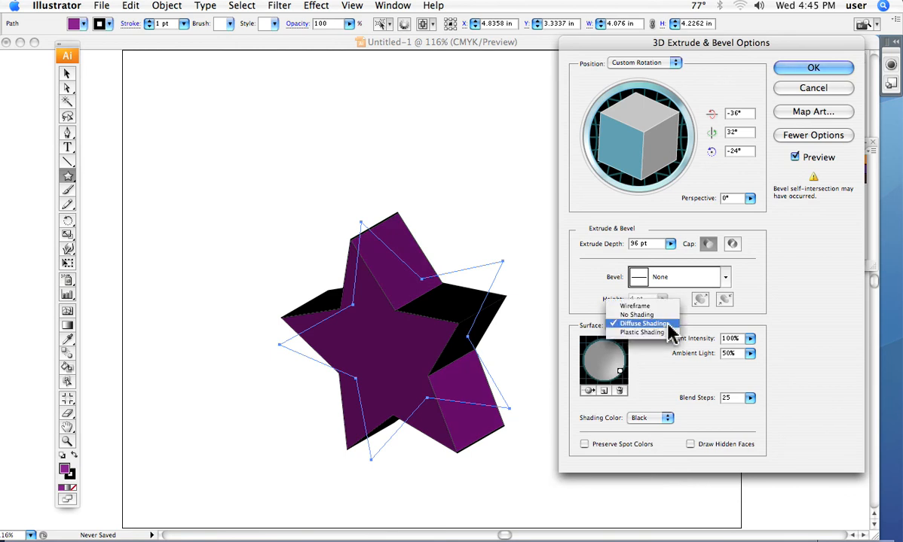
pyautogui.click(642, 332)
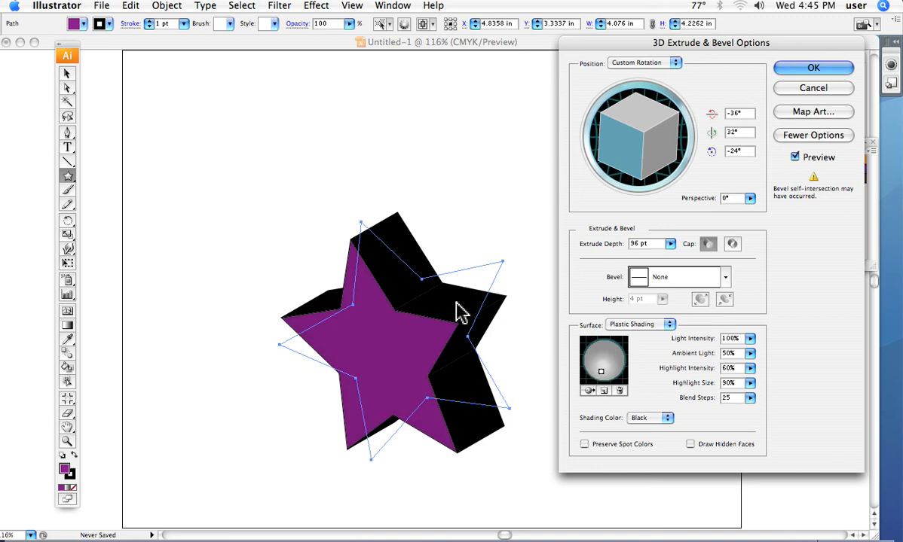
pyautogui.moveTo(440, 309)
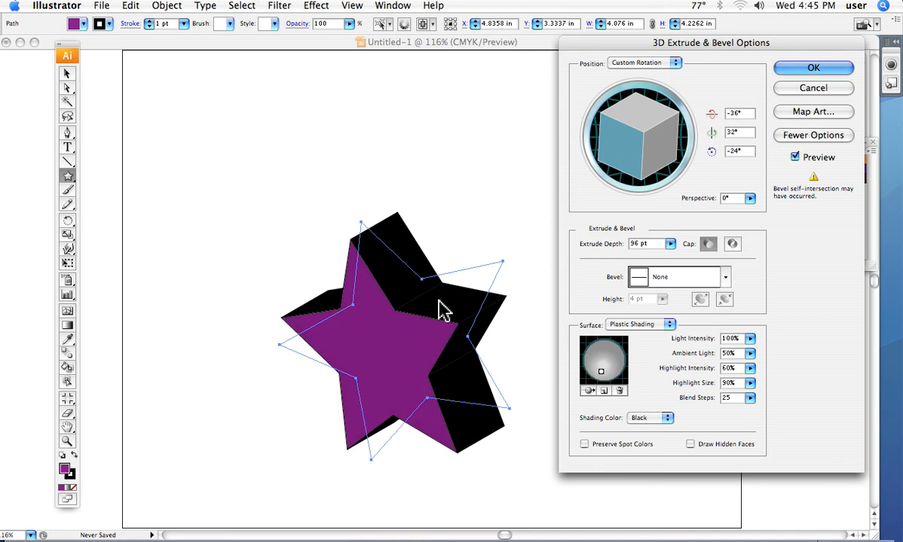
pyautogui.moveTo(640, 113); pyautogui.dragTo(651, 159)
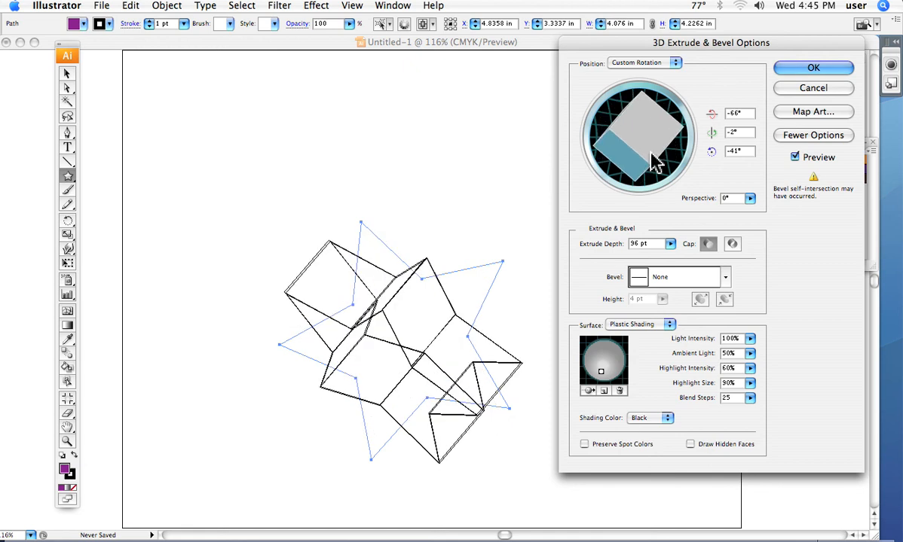
pyautogui.moveTo(655, 159); pyautogui.dragTo(630, 113)
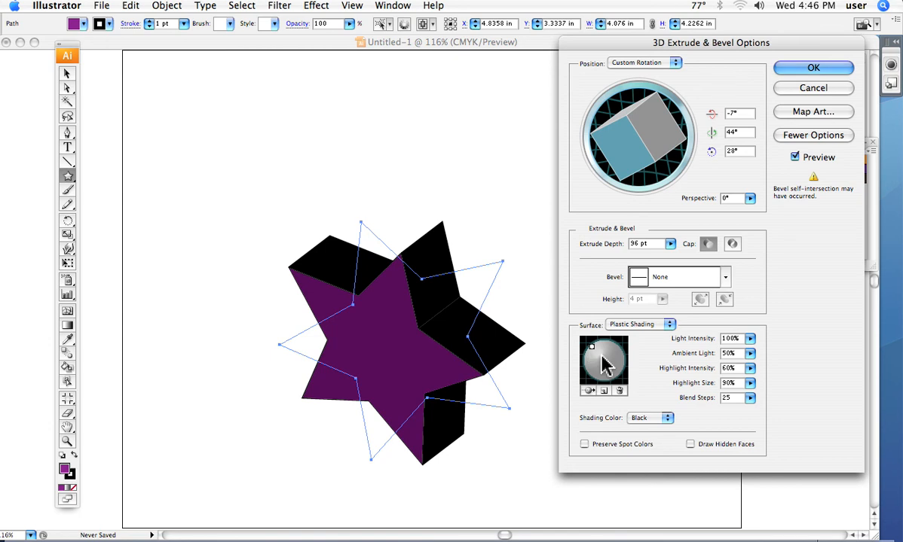
# Set Surface to No Shading, then Diffuse Shading, and list the Shading Color choices
pyautogui.click(640, 324)
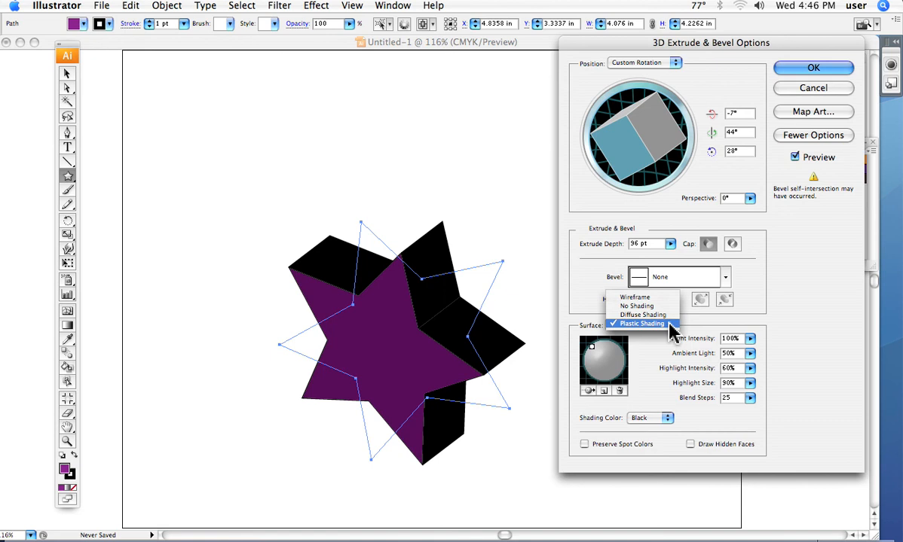
pyautogui.click(641, 323)
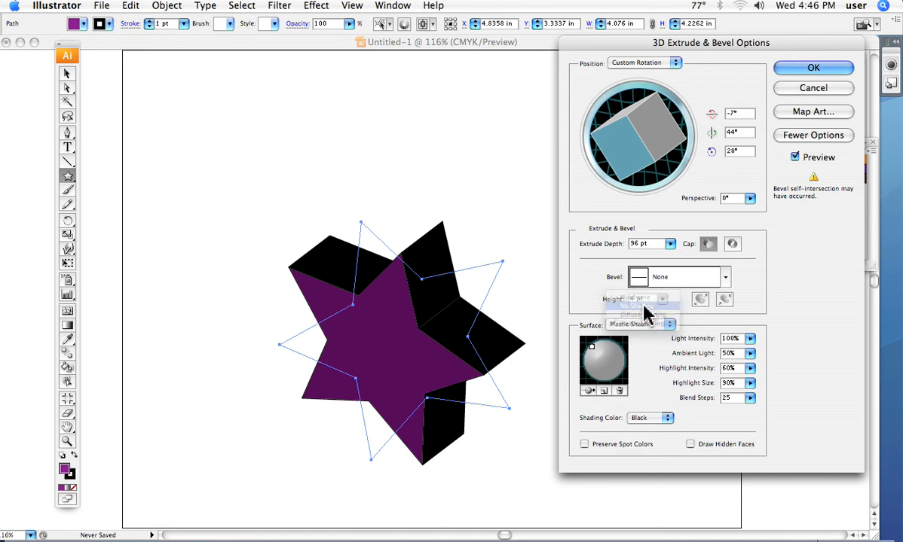
pyautogui.click(669, 326)
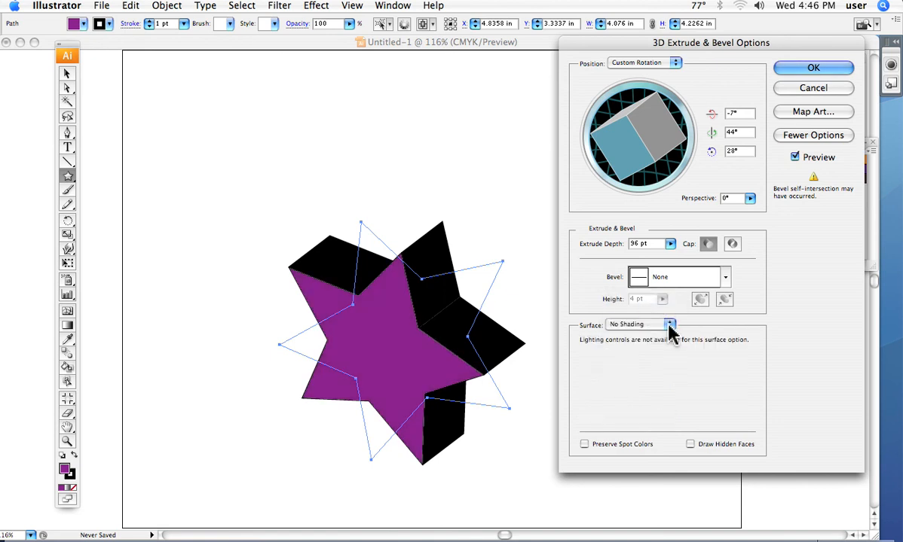
pyautogui.click(675, 325)
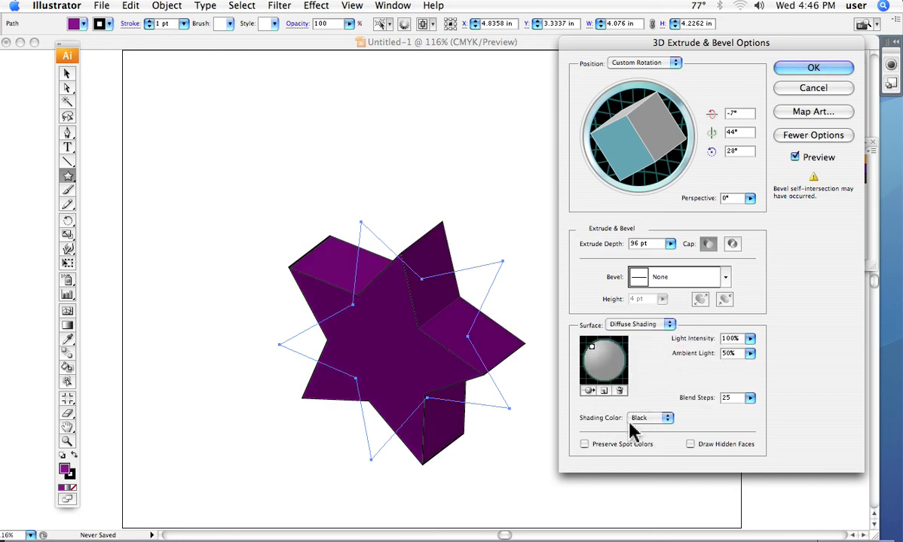
pyautogui.moveTo(634, 431)
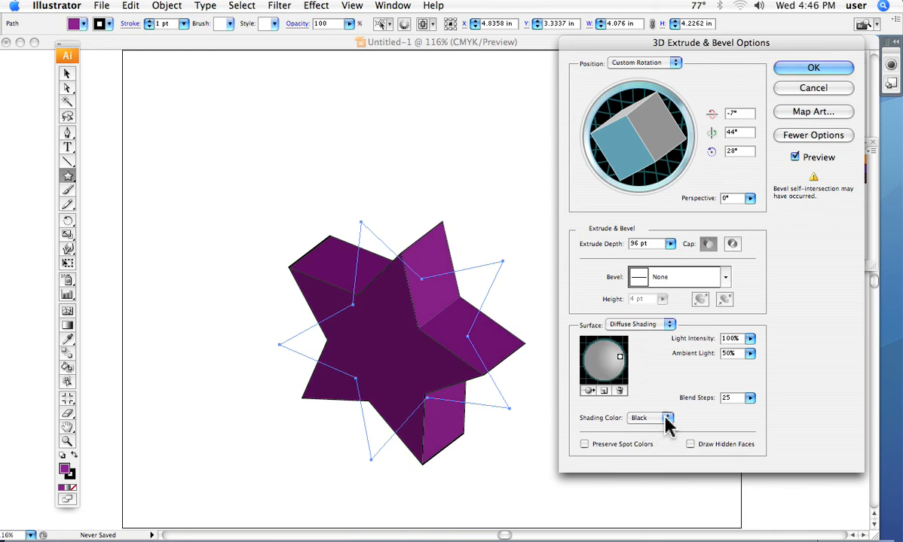
pyautogui.moveTo(669, 428)
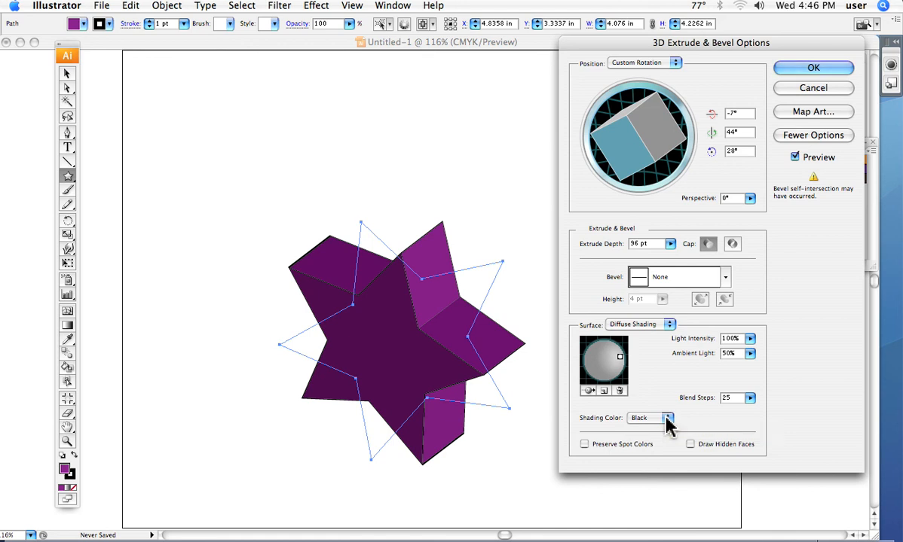
pyautogui.click(672, 417)
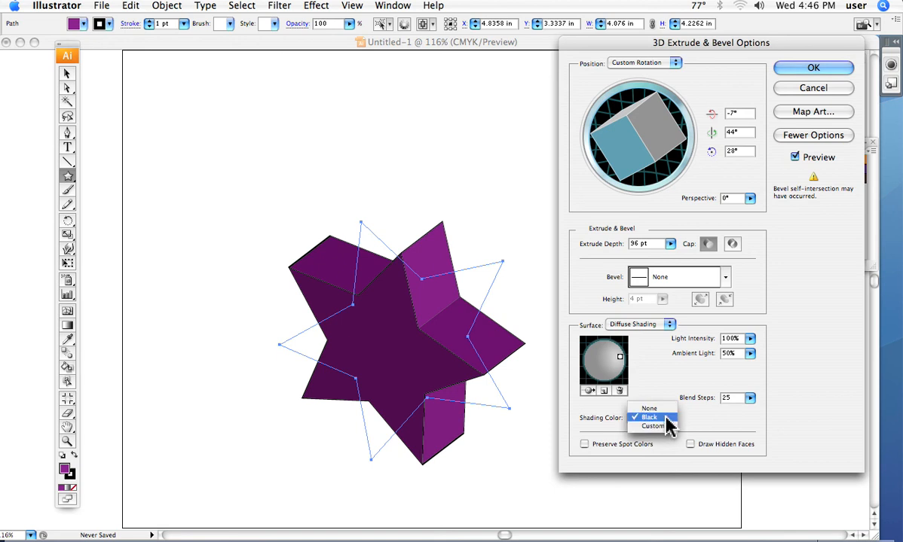
pyautogui.moveTo(649, 407)
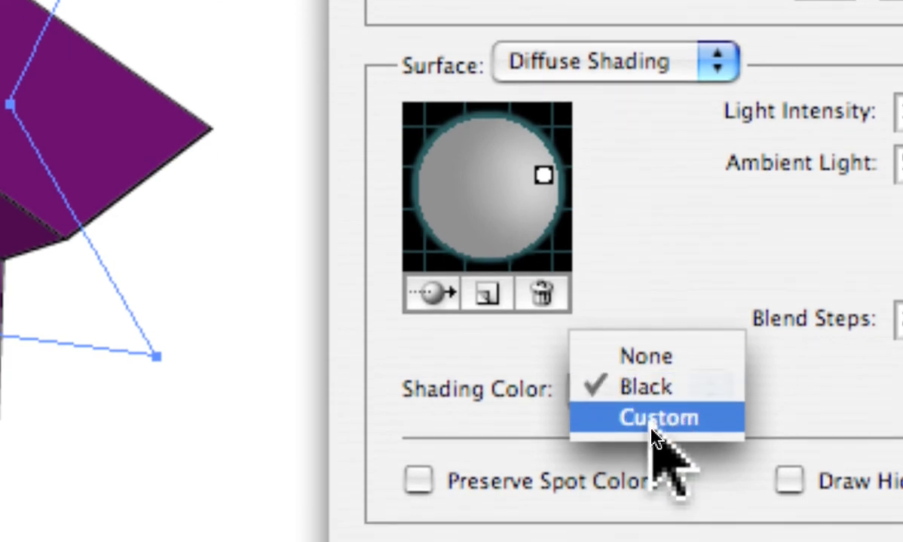
# Set a custom dark blue (#12367F) shading colour in place of black and confirm it
pyautogui.click(657, 418)
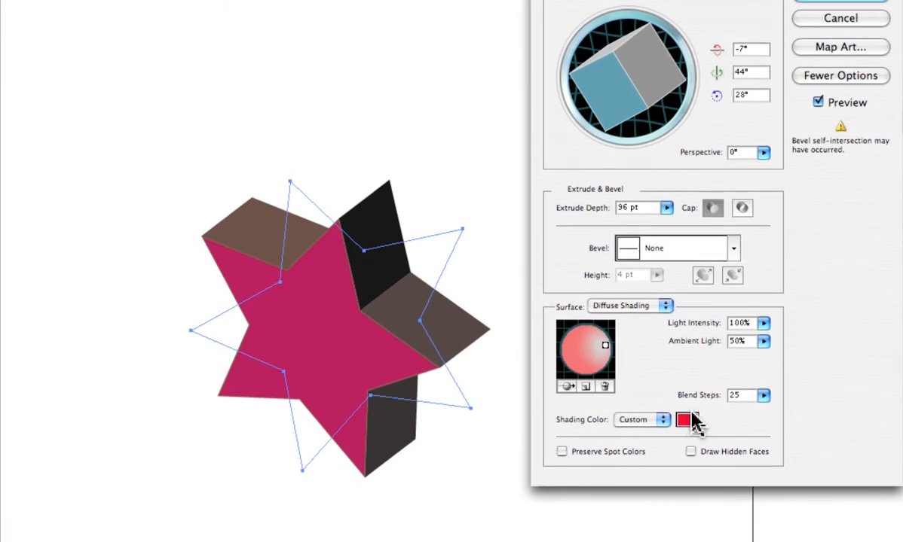
pyautogui.moveTo(691, 424)
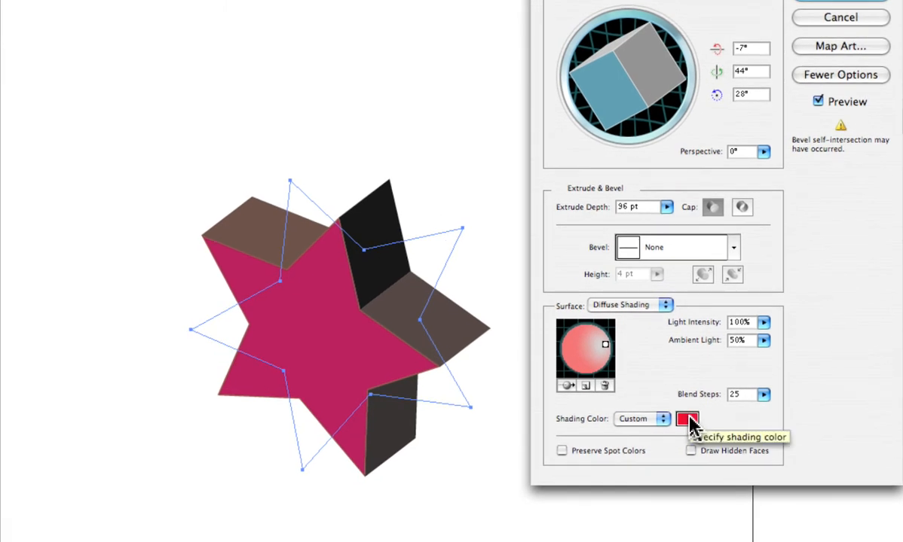
pyautogui.click(687, 419)
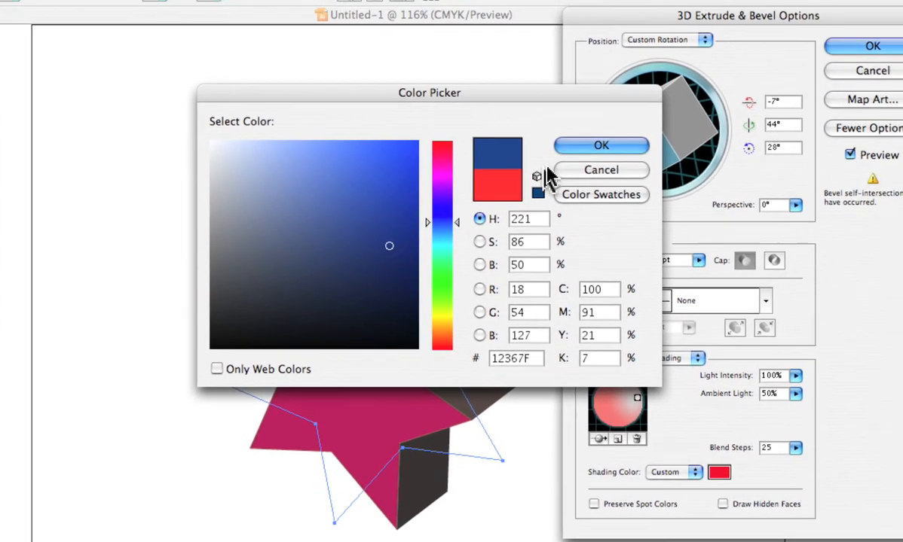
pyautogui.click(599, 145)
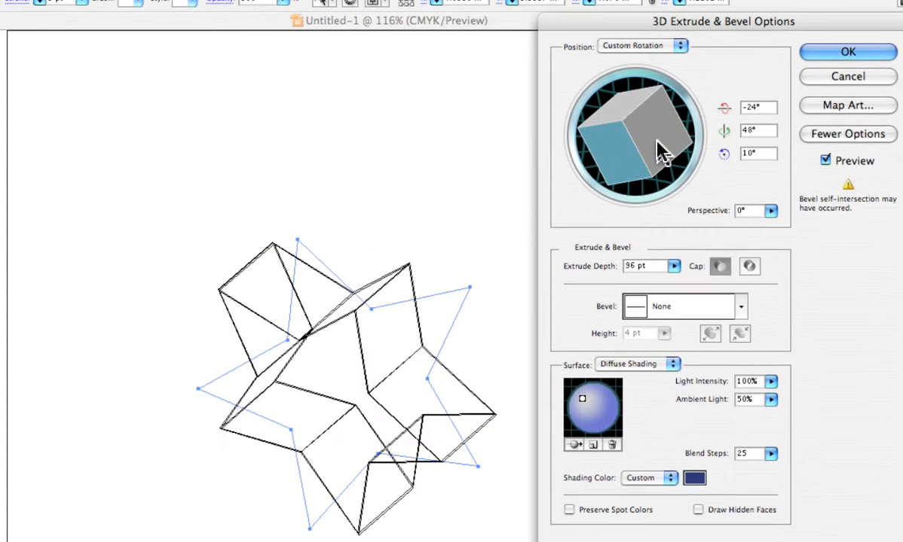
# Re-rotate the blue-shaded 3D star with the track cube, leaving it nearly front-facing with a slight tilt
pyautogui.moveTo(655, 148); pyautogui.dragTo(666, 108)
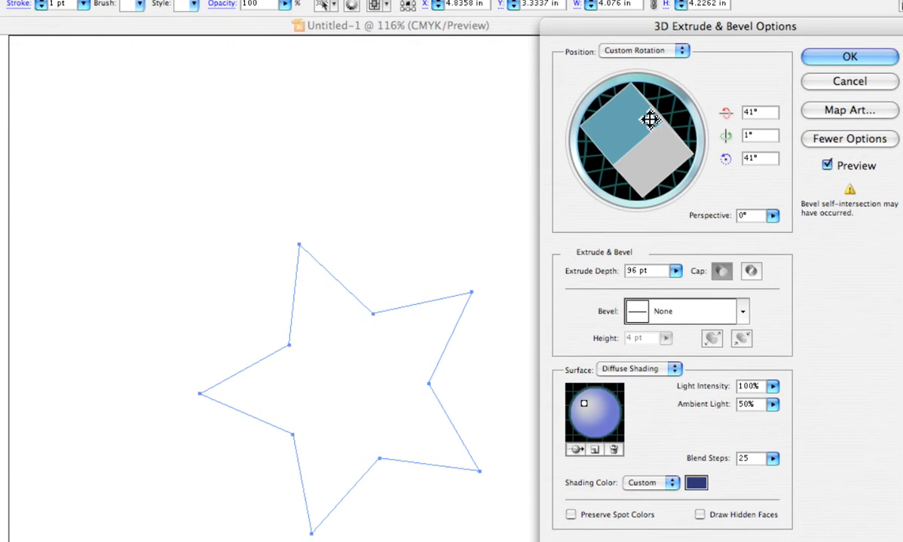
pyautogui.moveTo(649, 120); pyautogui.dragTo(639, 159)
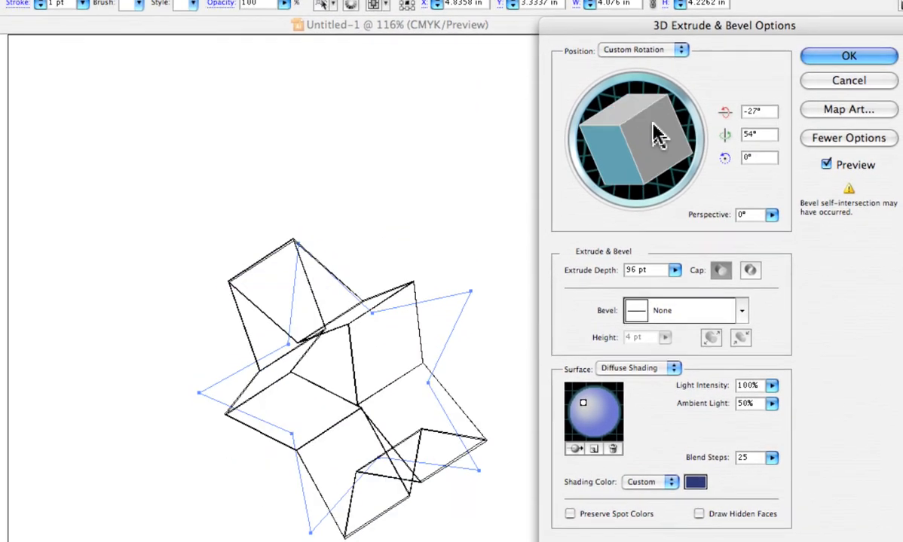
pyautogui.moveTo(655, 133); pyautogui.dragTo(670, 133)
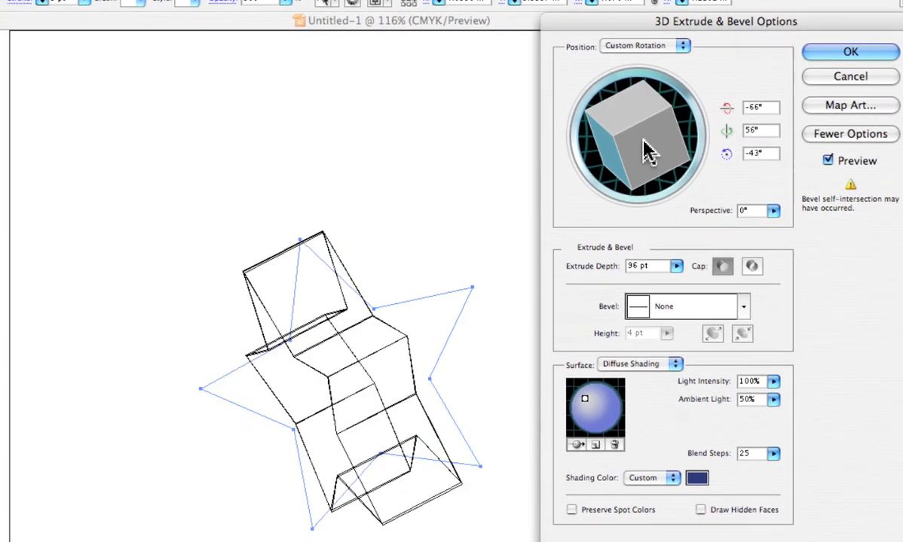
pyautogui.moveTo(645, 148); pyautogui.dragTo(678, 118)
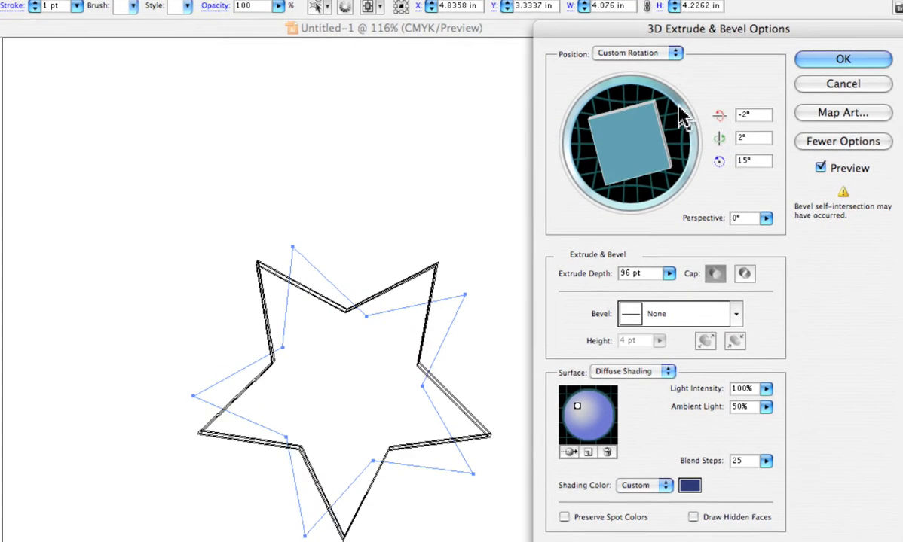